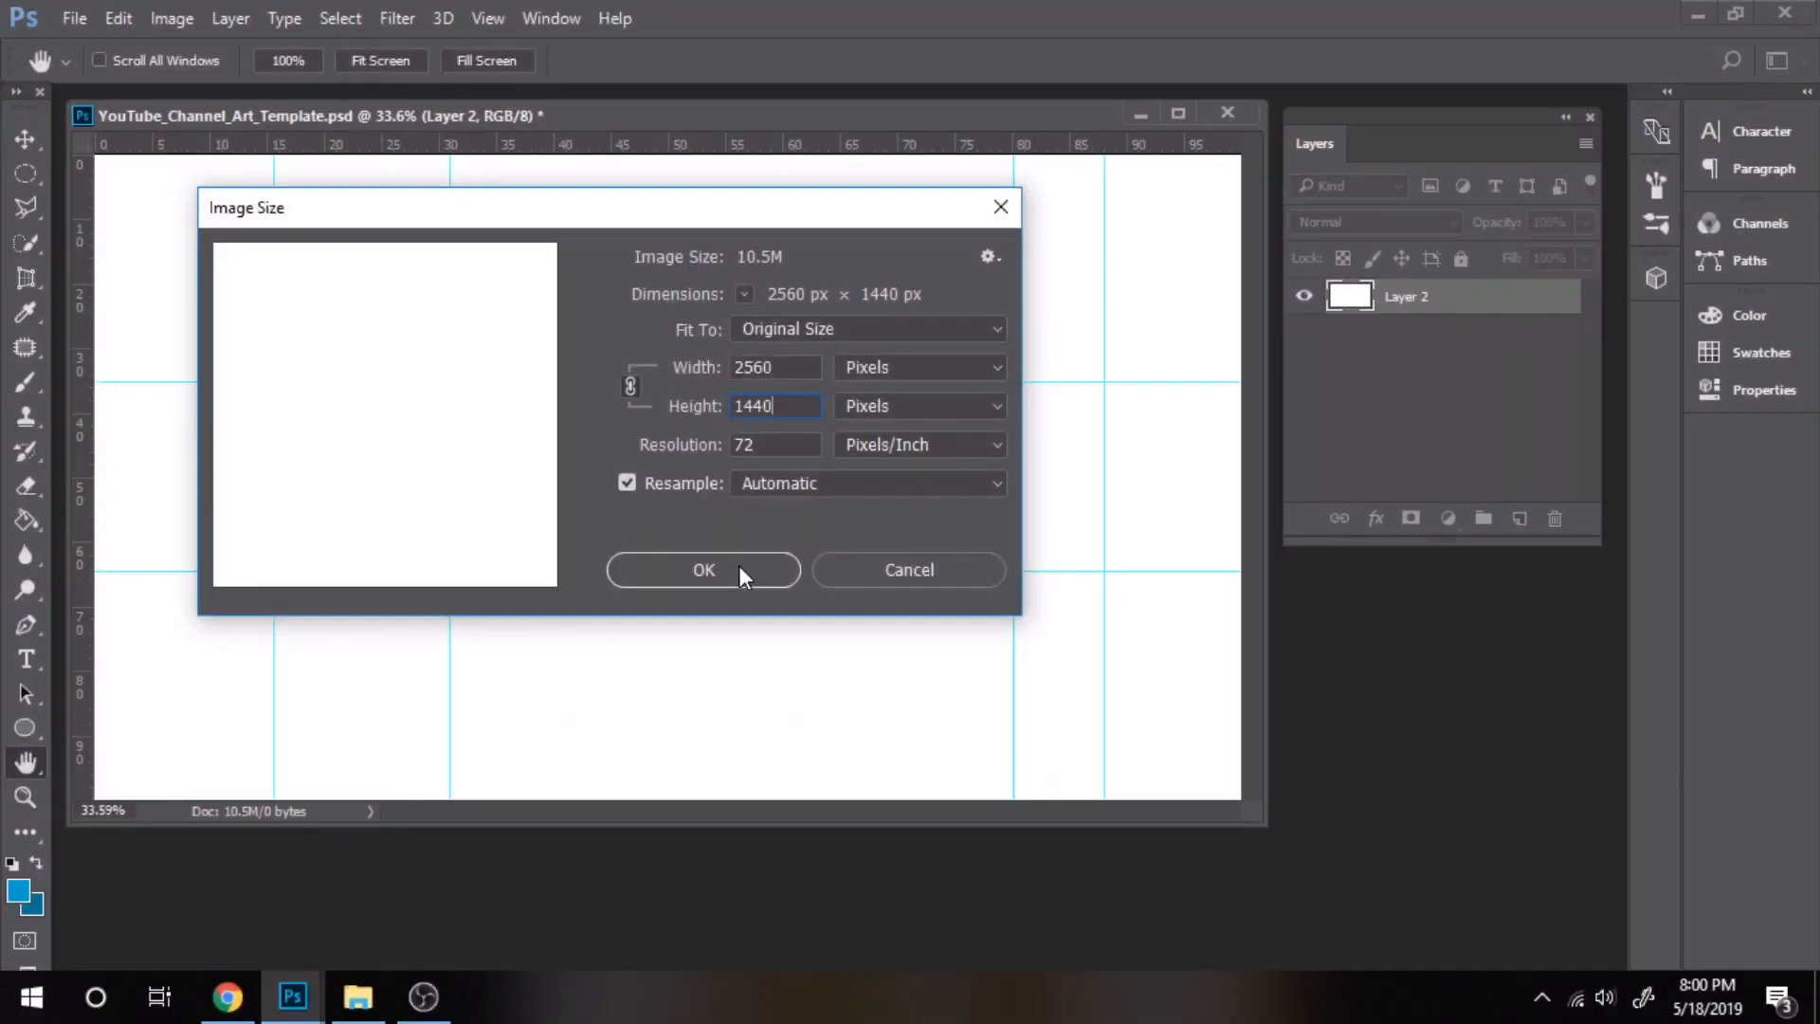
# - Confirm the channel art canvas at 2560 × 1440 px, 72 ppi
pyautogui.click(704, 570)
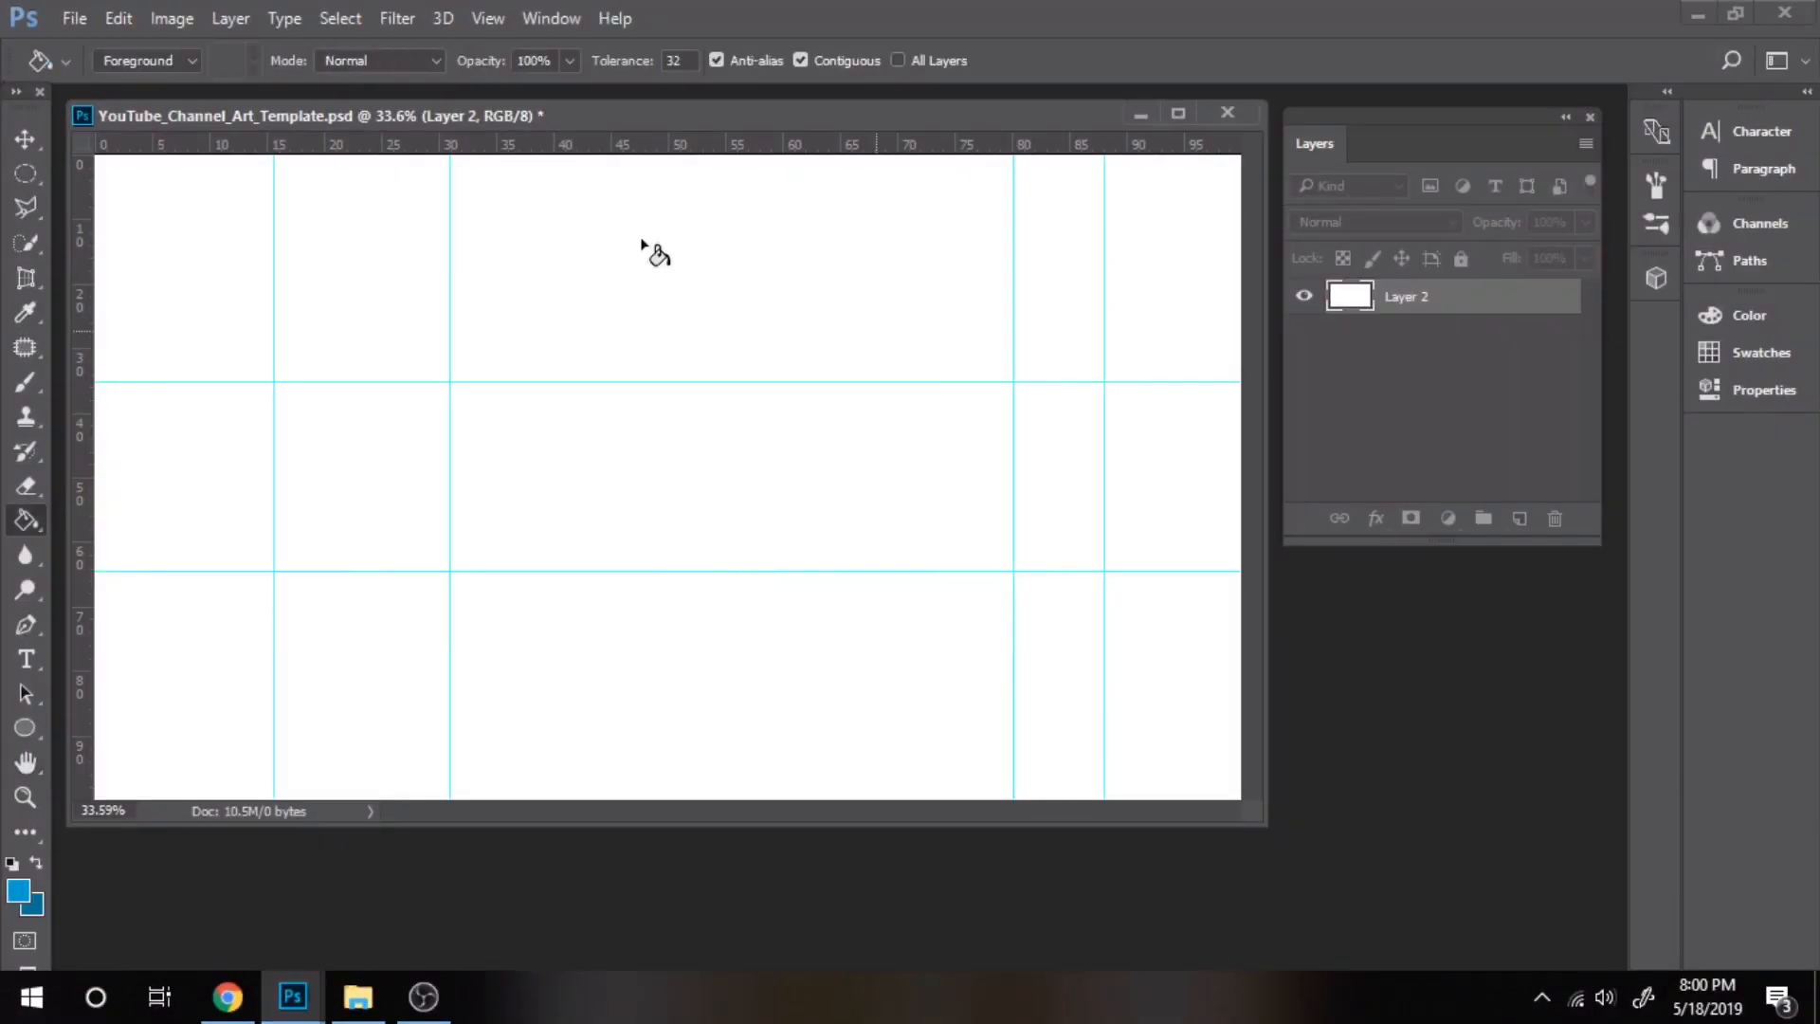
# - Switch to the Move tool to review the guides on the blank canvas
pyautogui.click(25, 140)
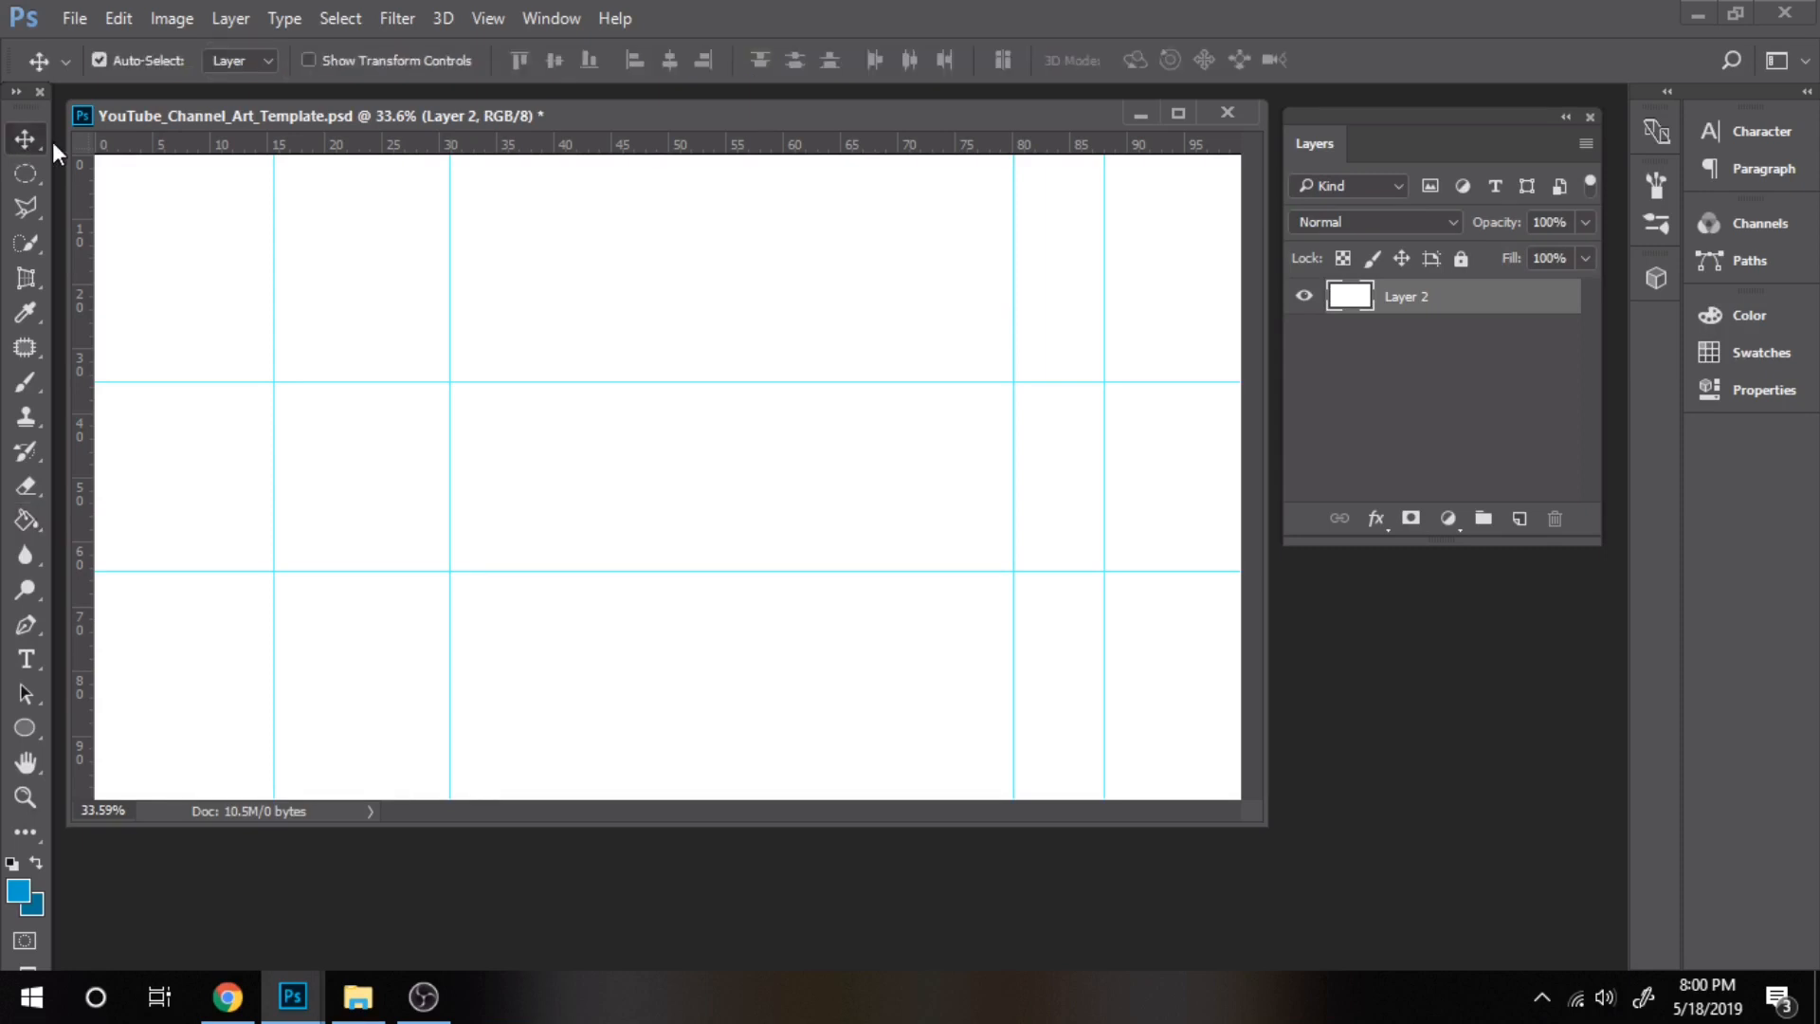
pyautogui.moveTo(322, 218)
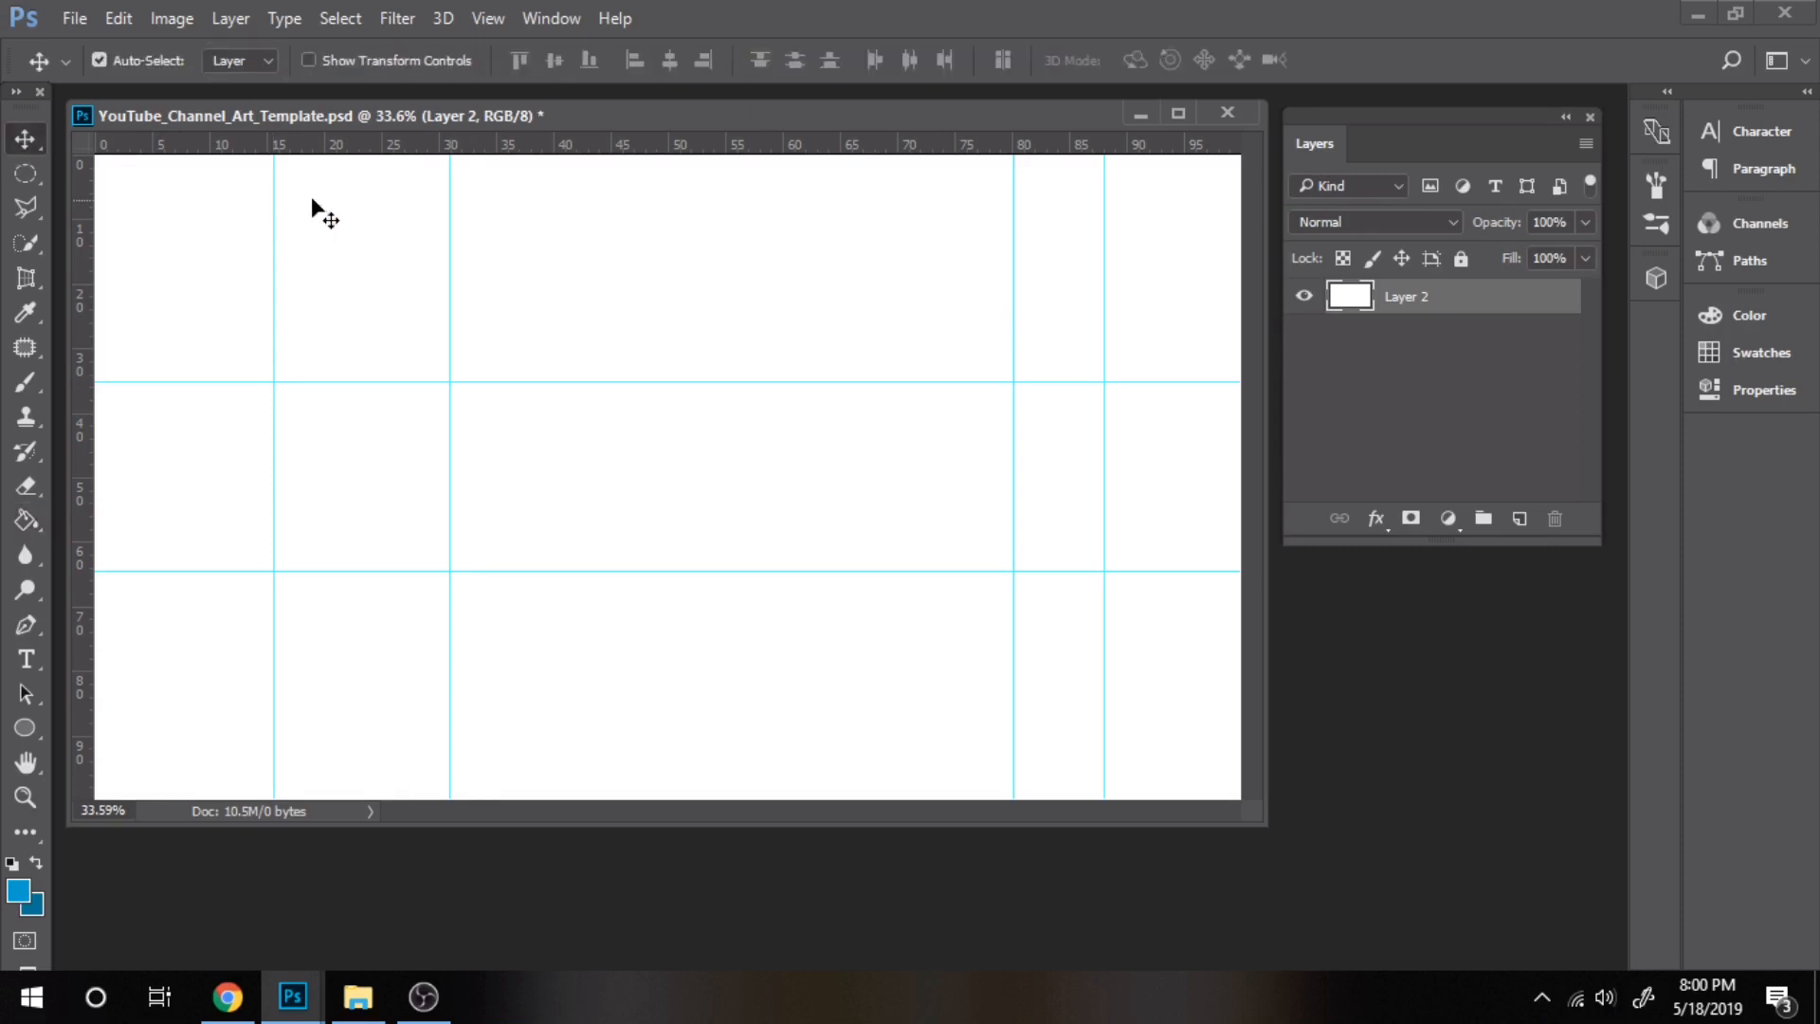
pyautogui.moveTo(453, 191)
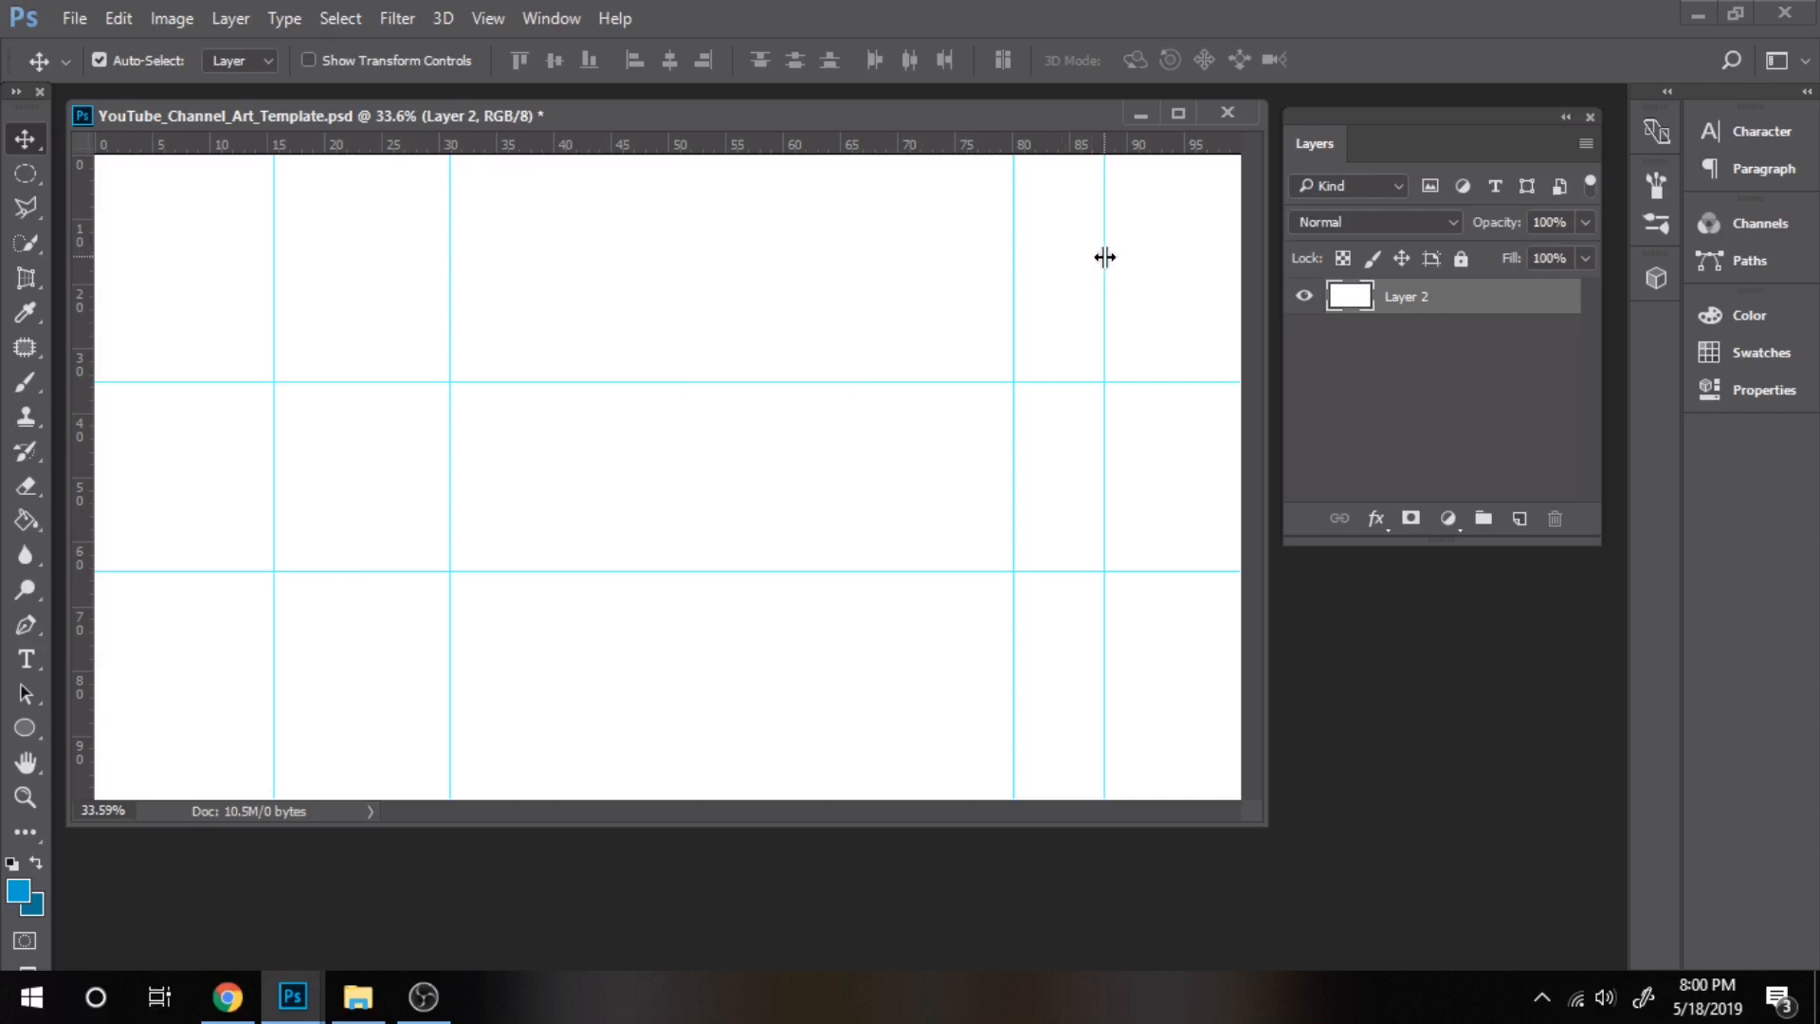
pyautogui.moveTo(102, 381)
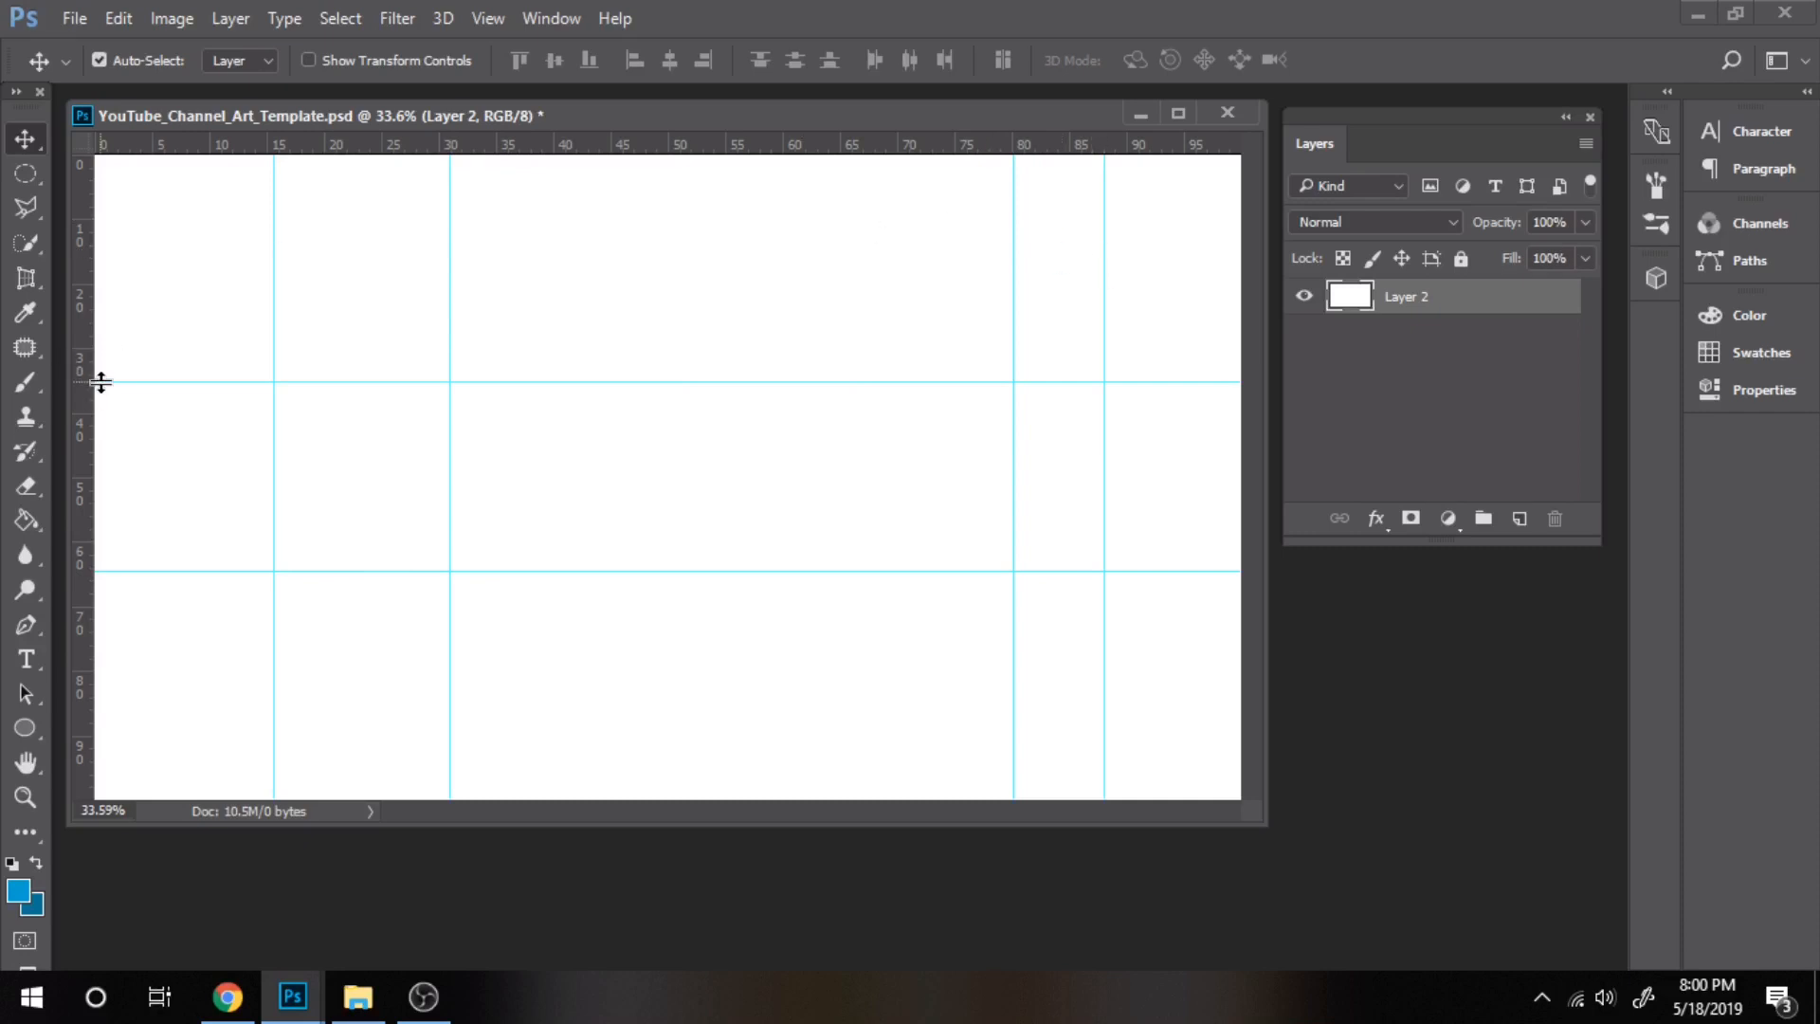
pyautogui.moveTo(128, 382)
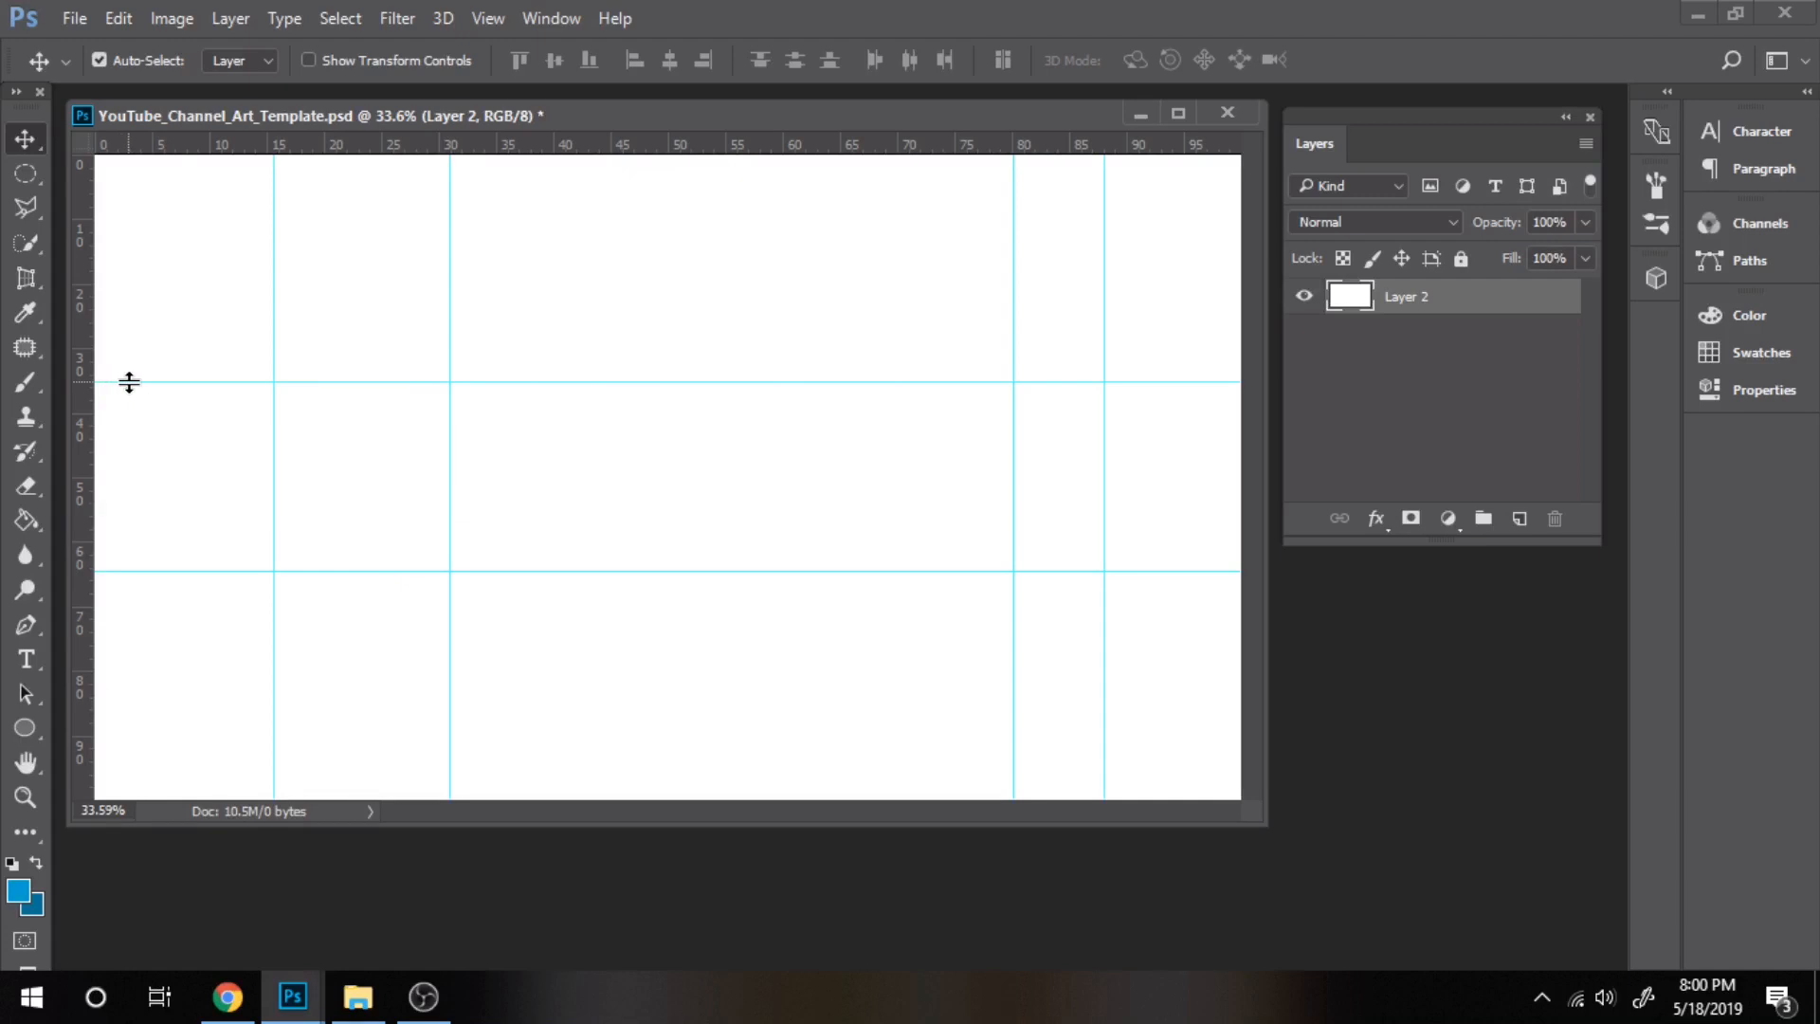
pyautogui.moveTo(107, 383)
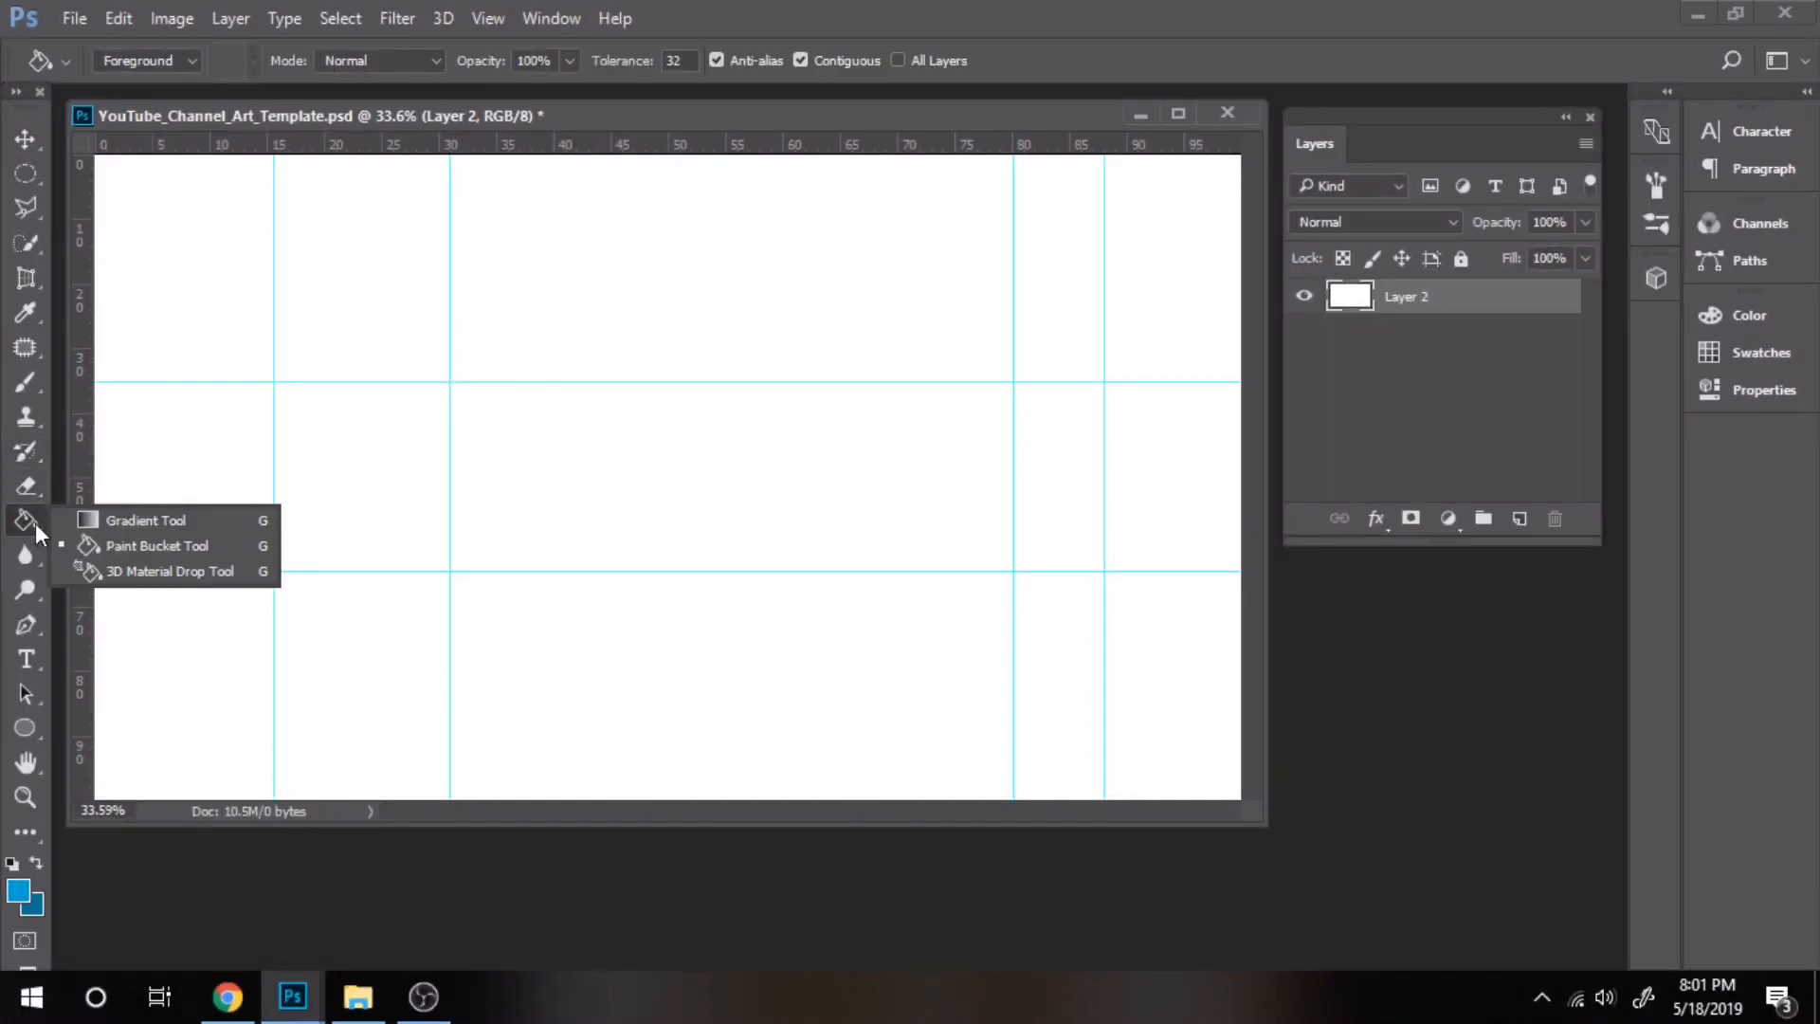
# - Choose the Gradient tool for the blue radial background
pyautogui.click(144, 519)
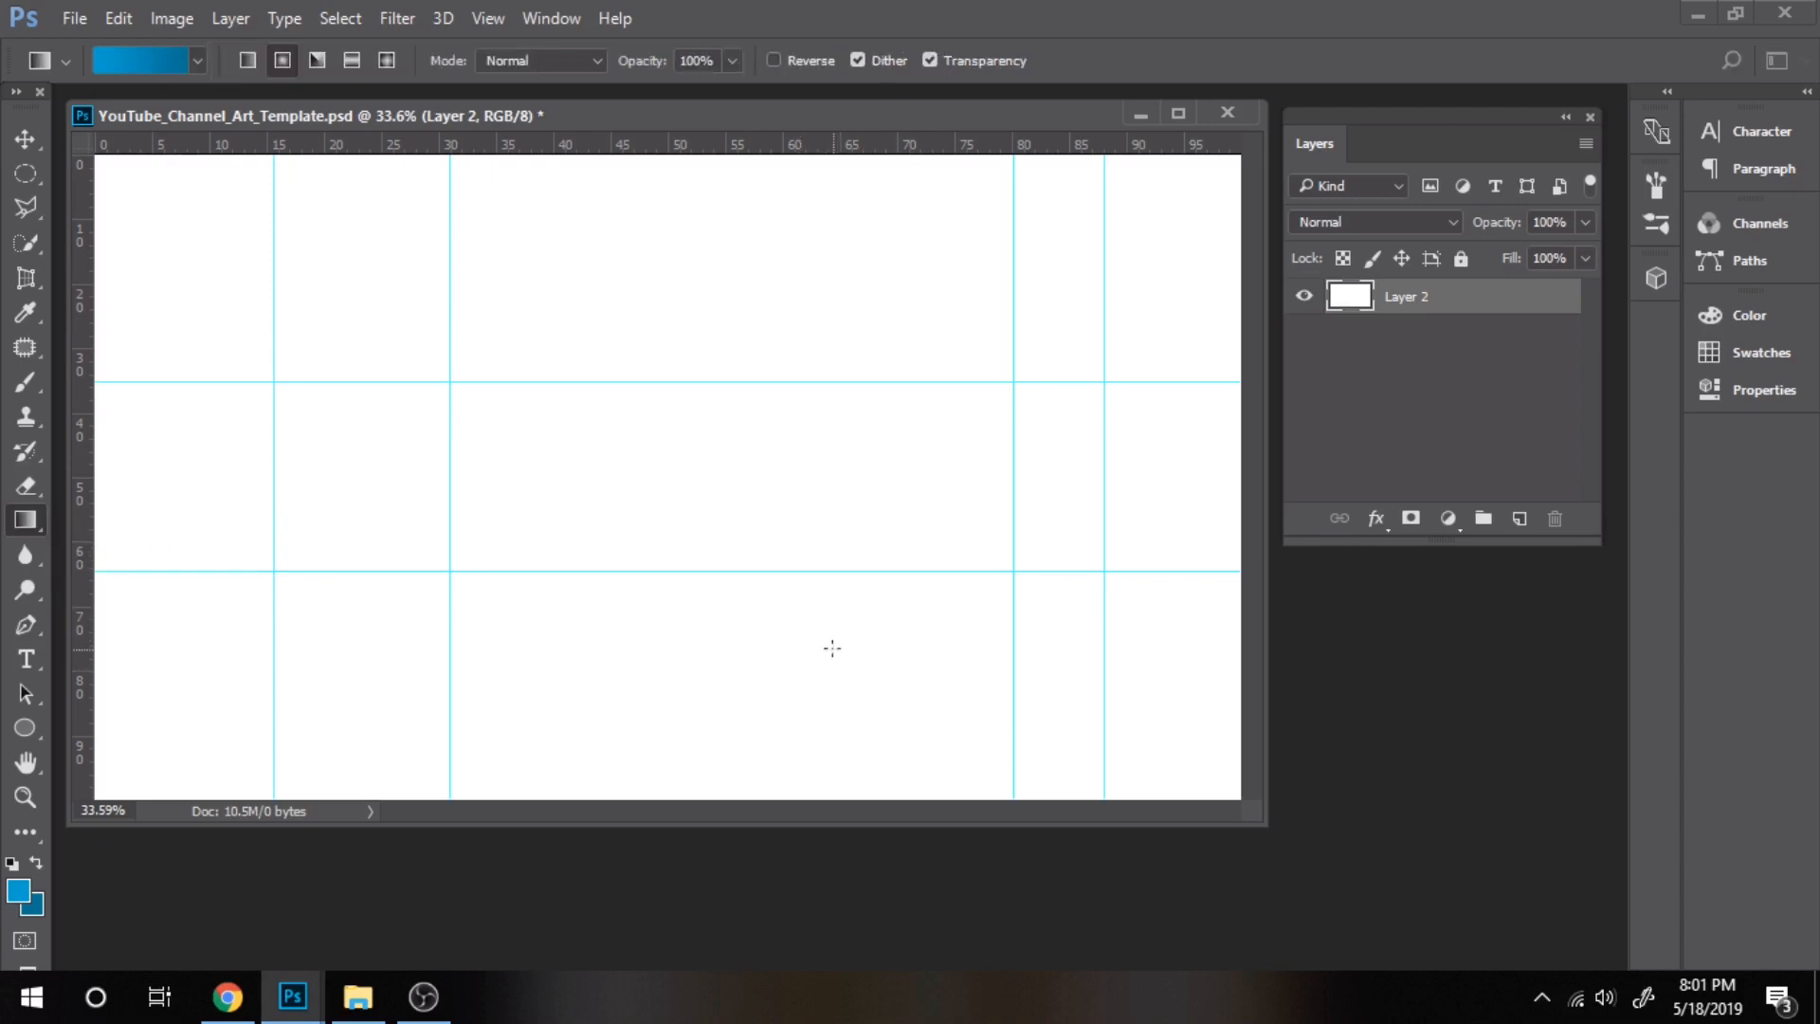
pyautogui.moveTo(959, 676)
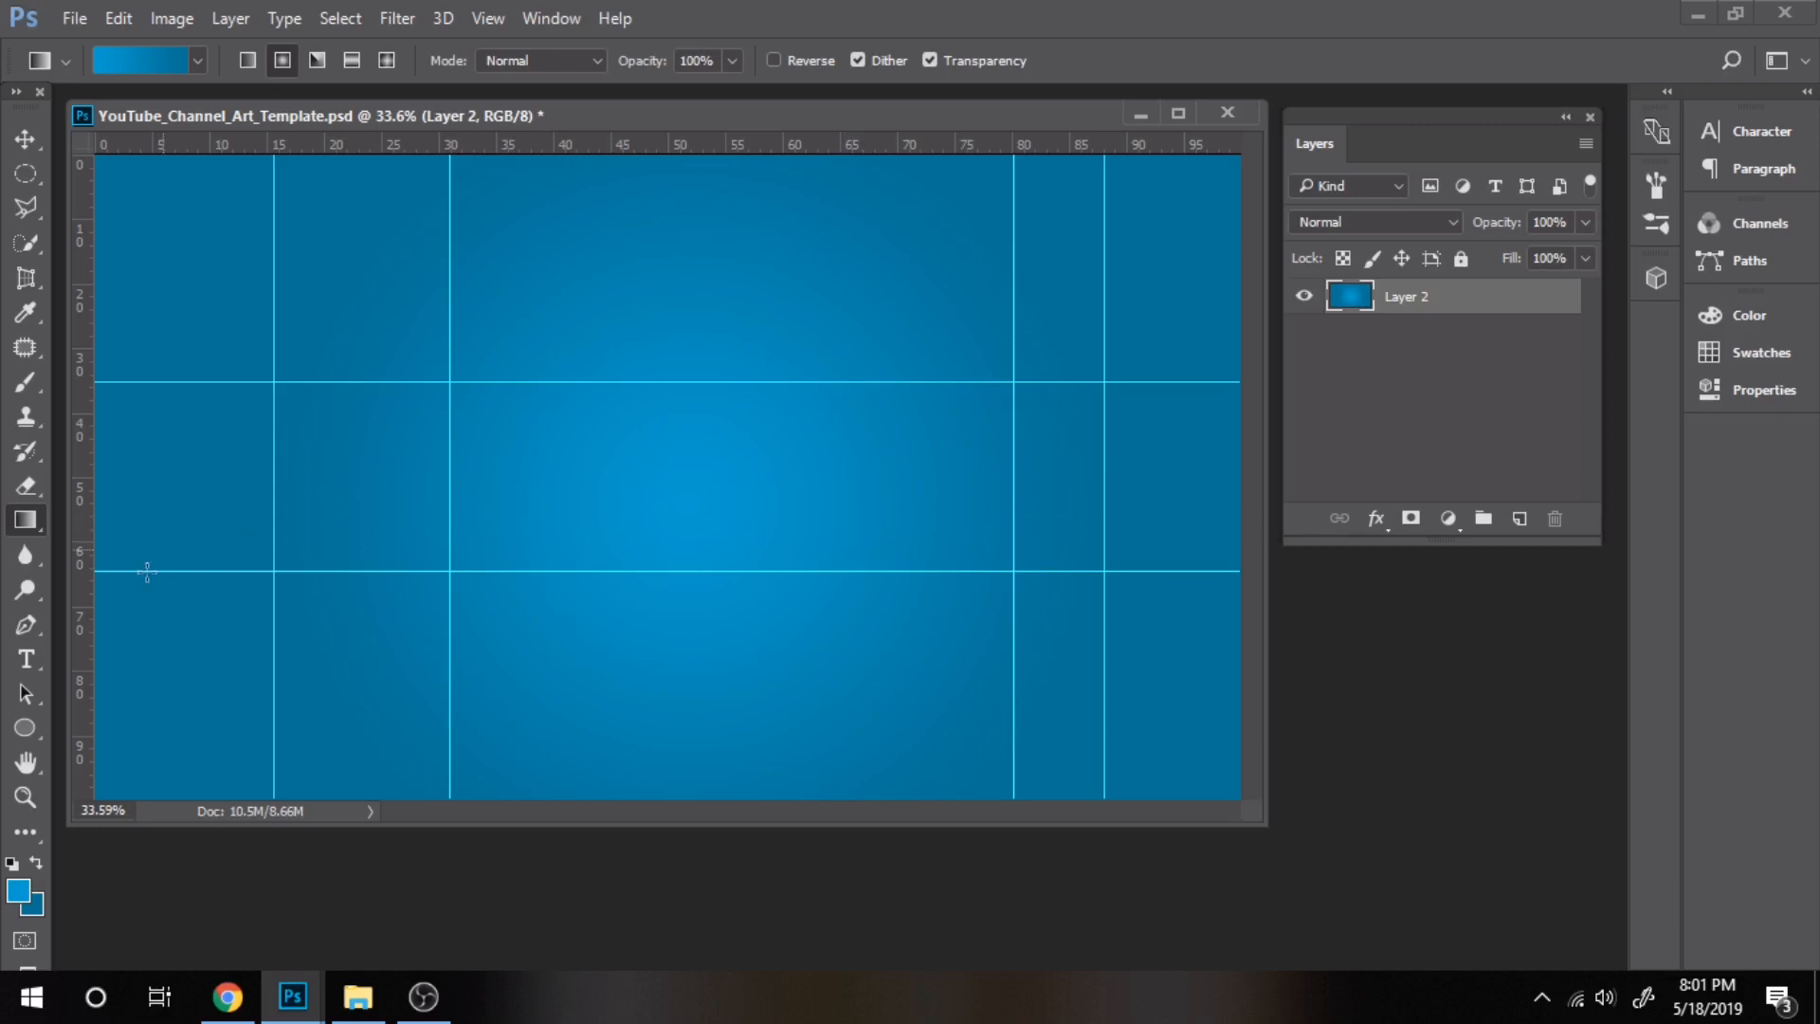
# - Add the heading text 'CHANNEL NAME' in white (#ffffff), set to all capitals
pyautogui.click(26, 660)
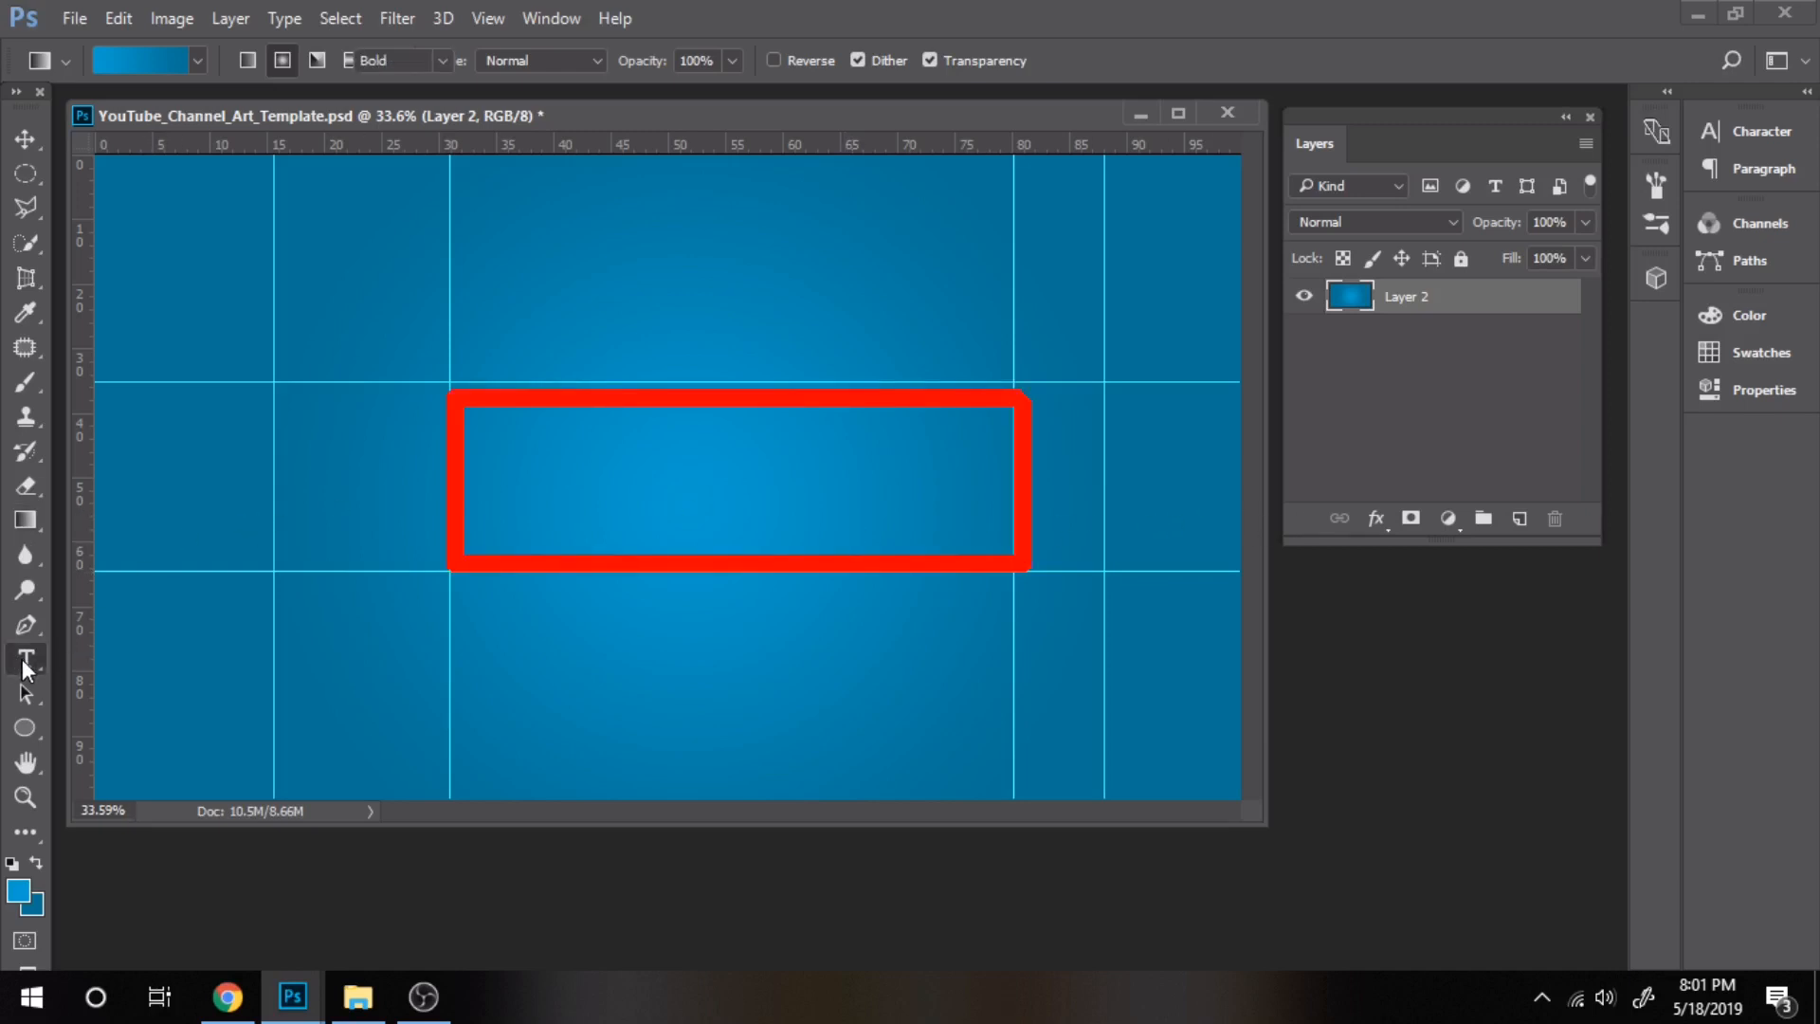
pyautogui.click(26, 658)
pyautogui.write('CHANNEL N')
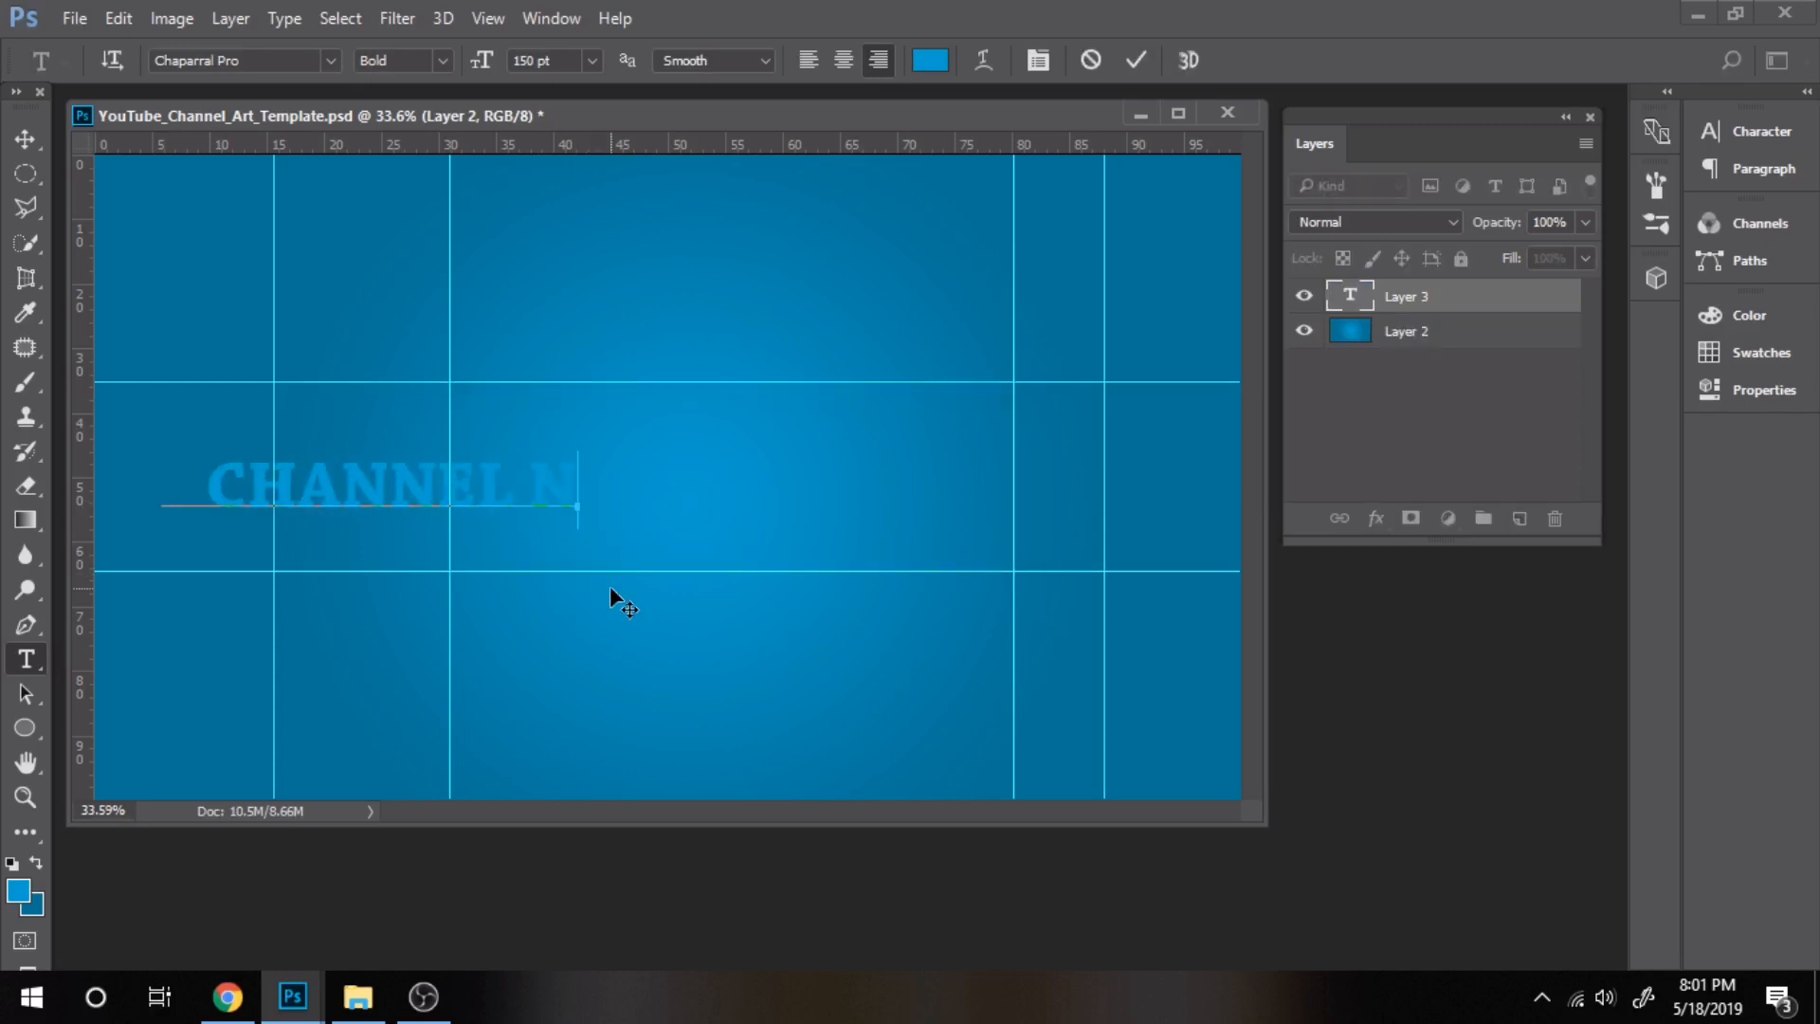
pyautogui.click(929, 58)
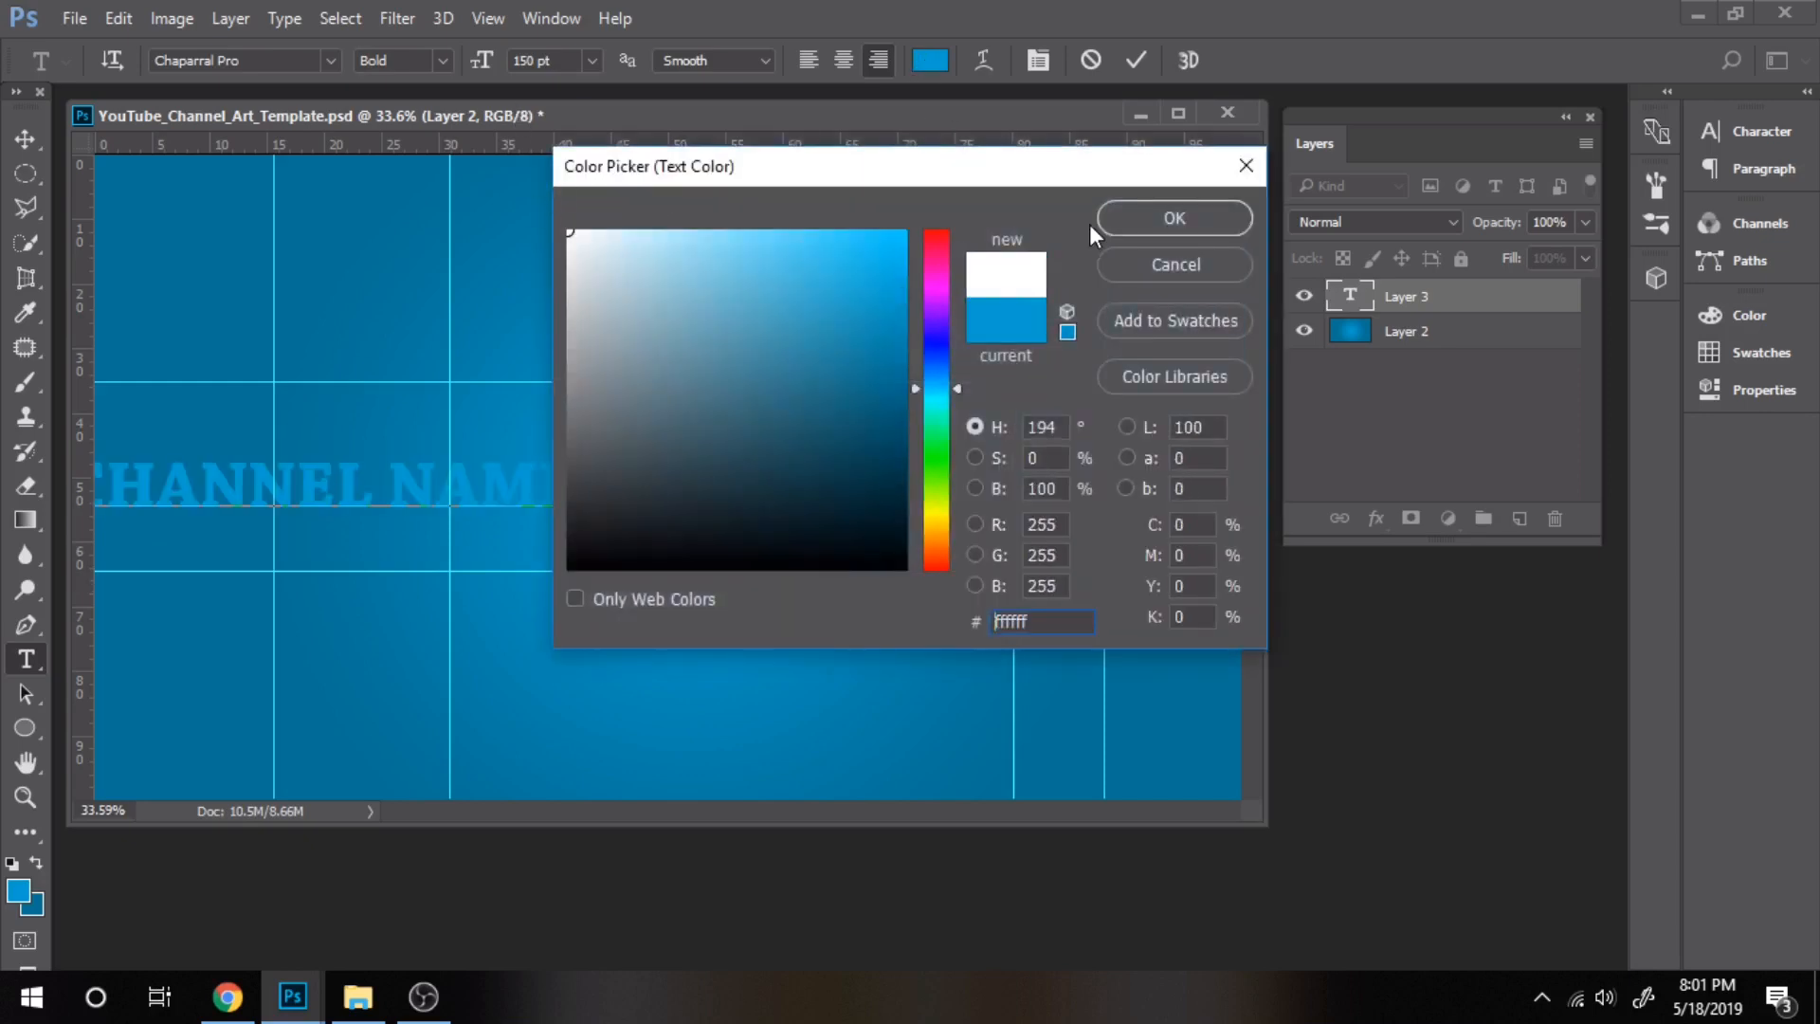
pyautogui.click(1173, 218)
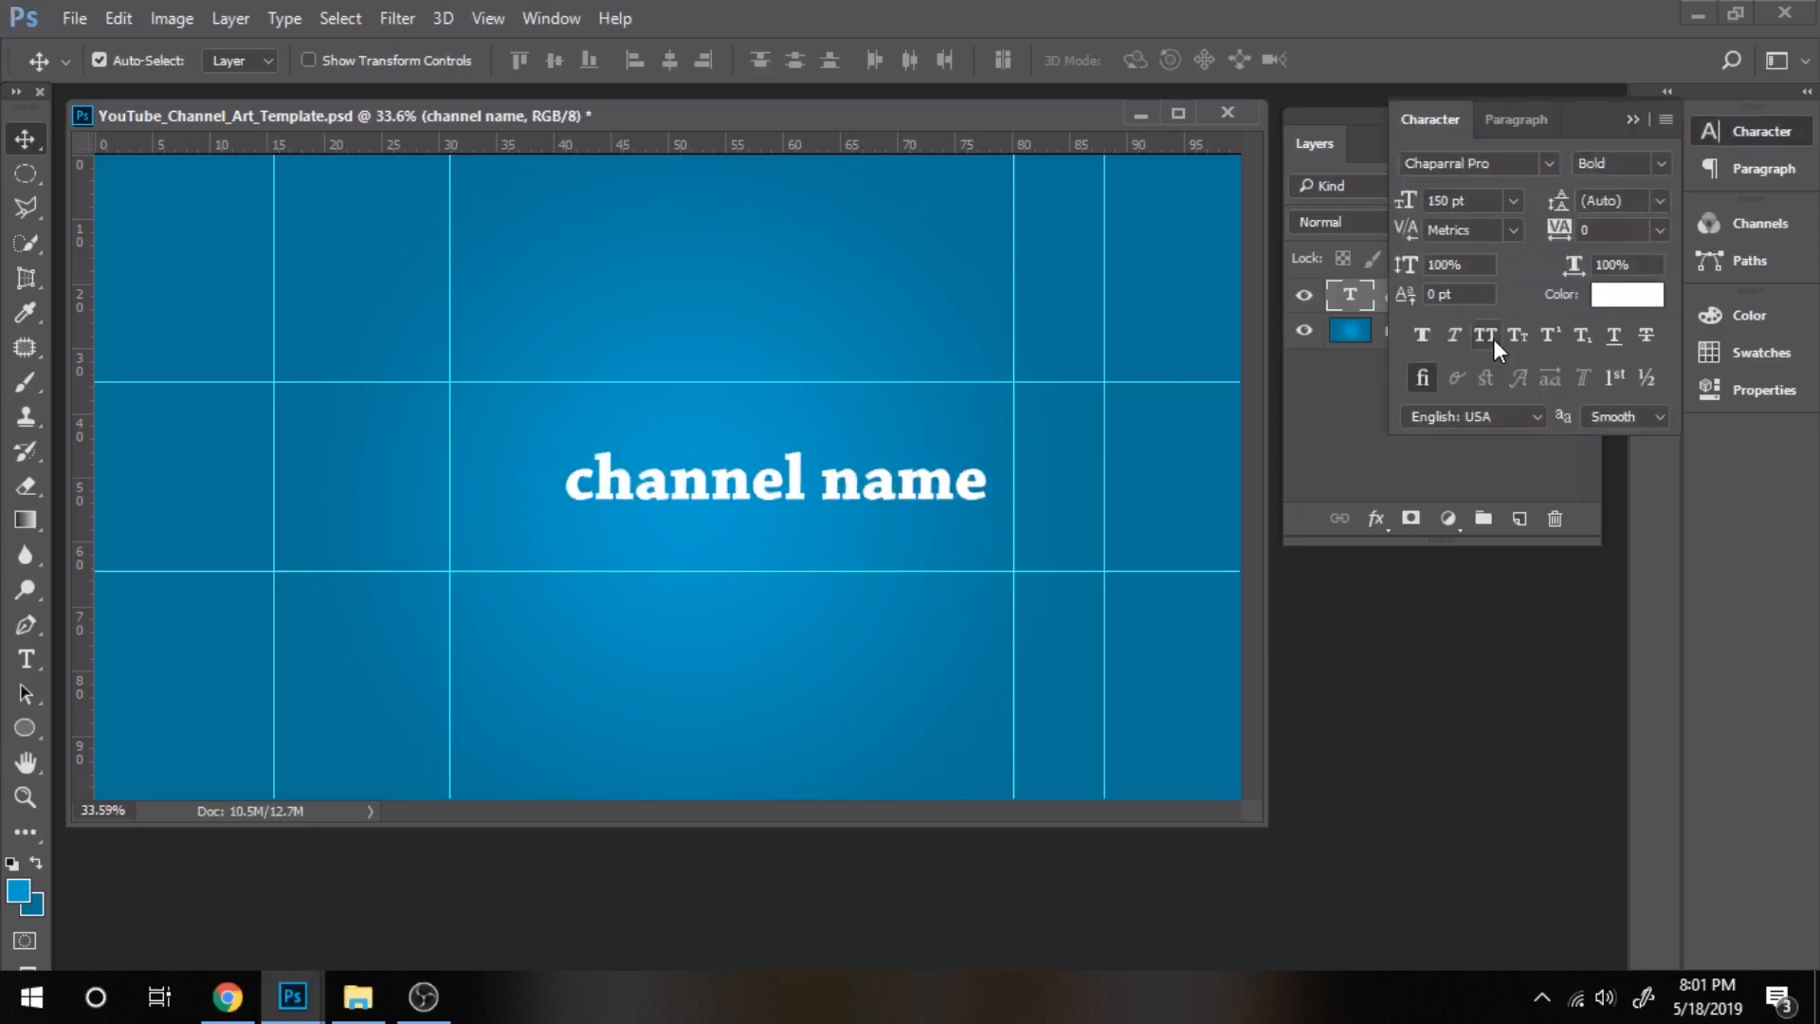
pyautogui.click(1486, 336)
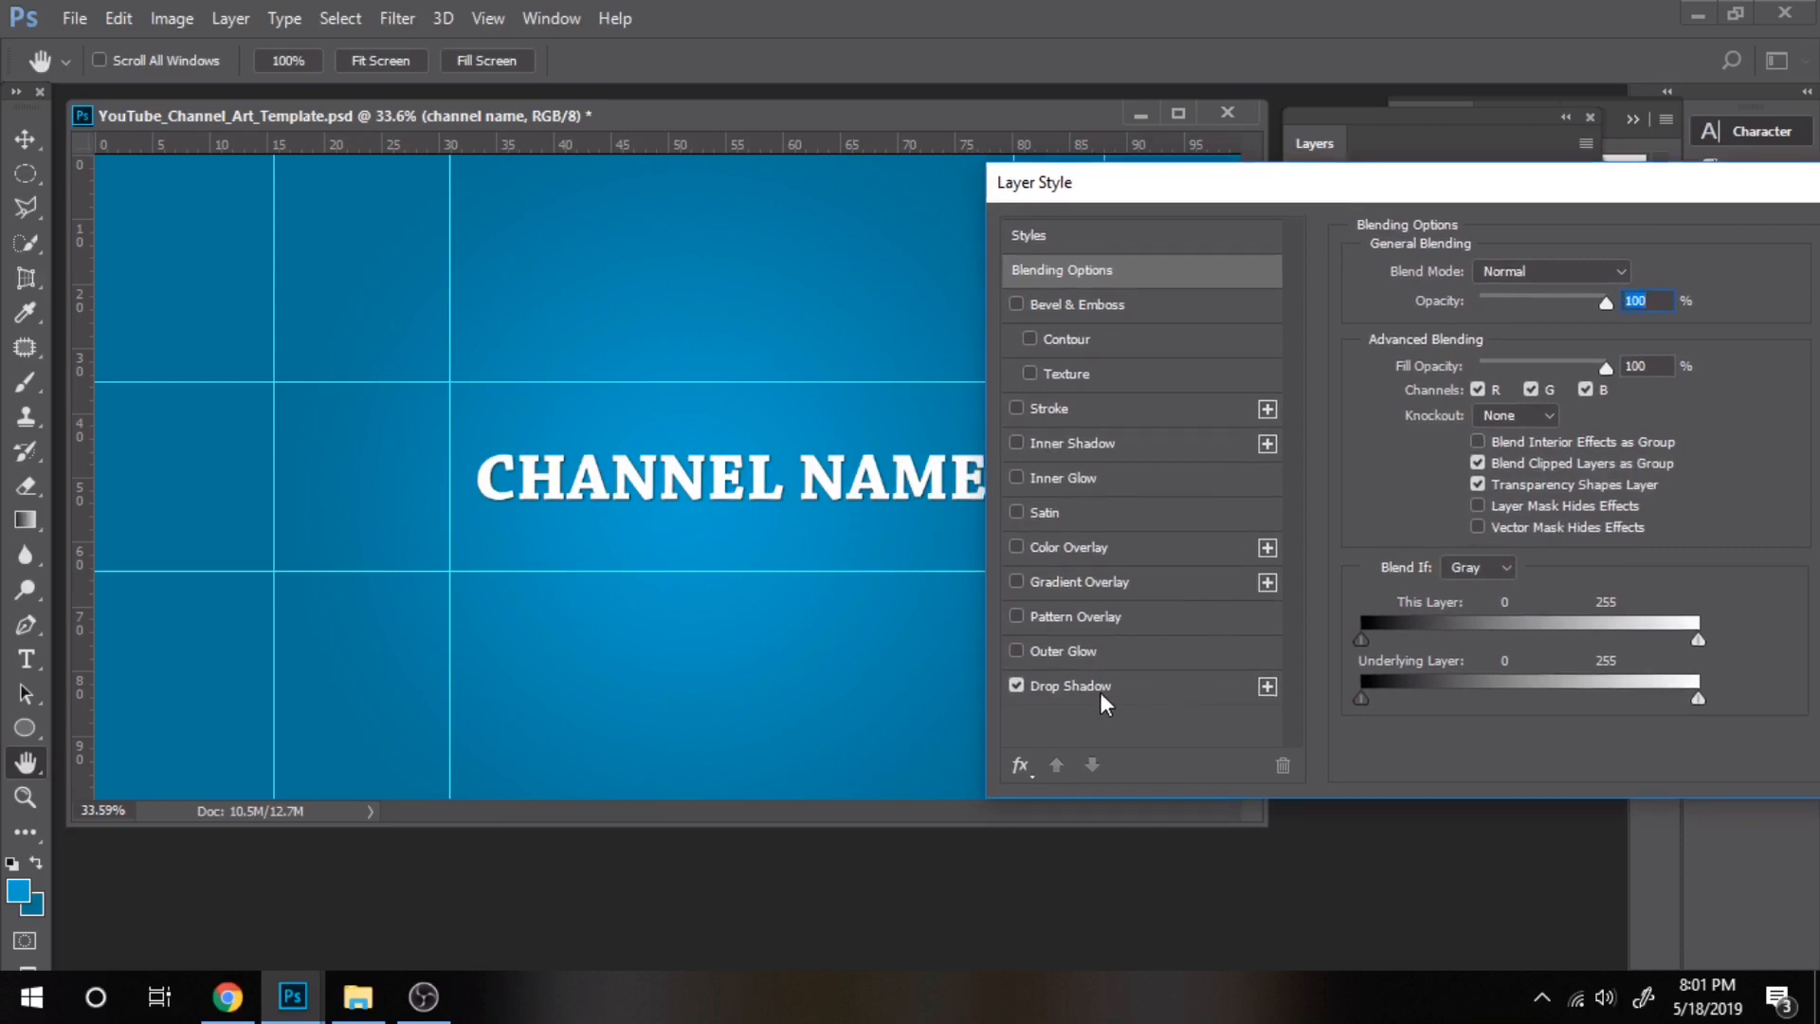
# - Give the heading a drop shadow with Distance 3, Spread 1, Size 5
pyautogui.click(1070, 684)
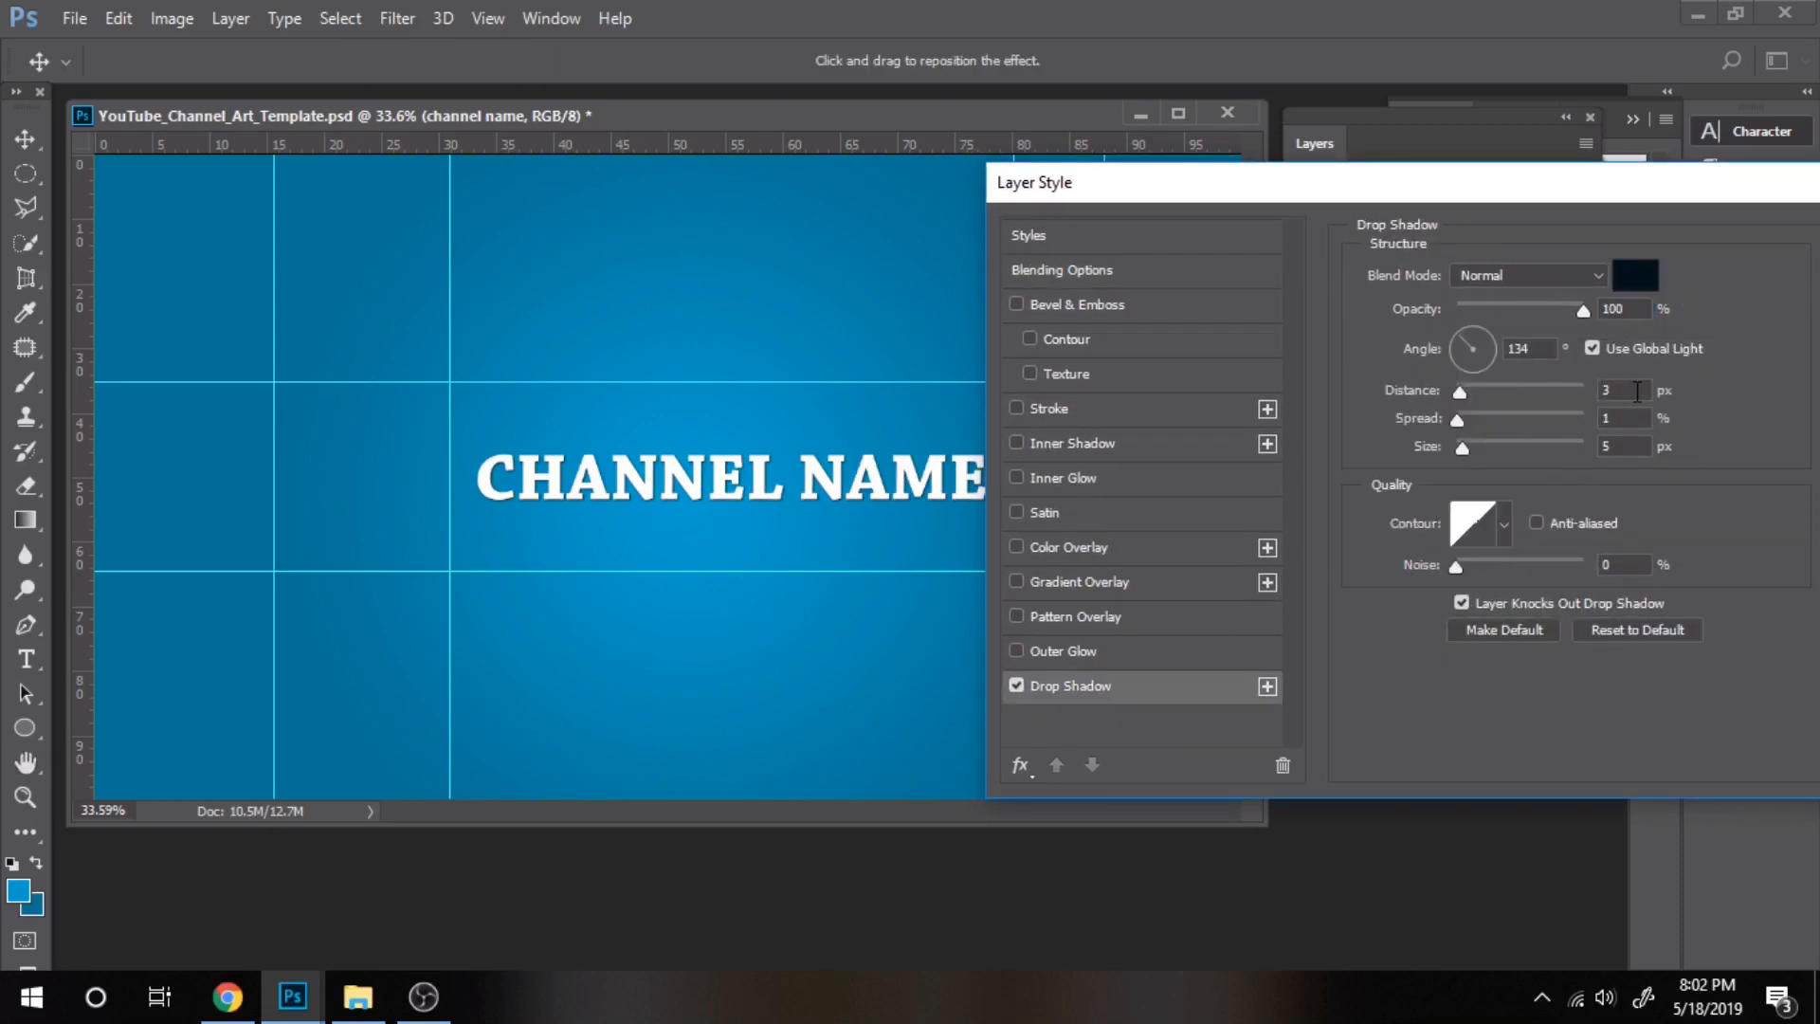
pyautogui.click(1623, 446)
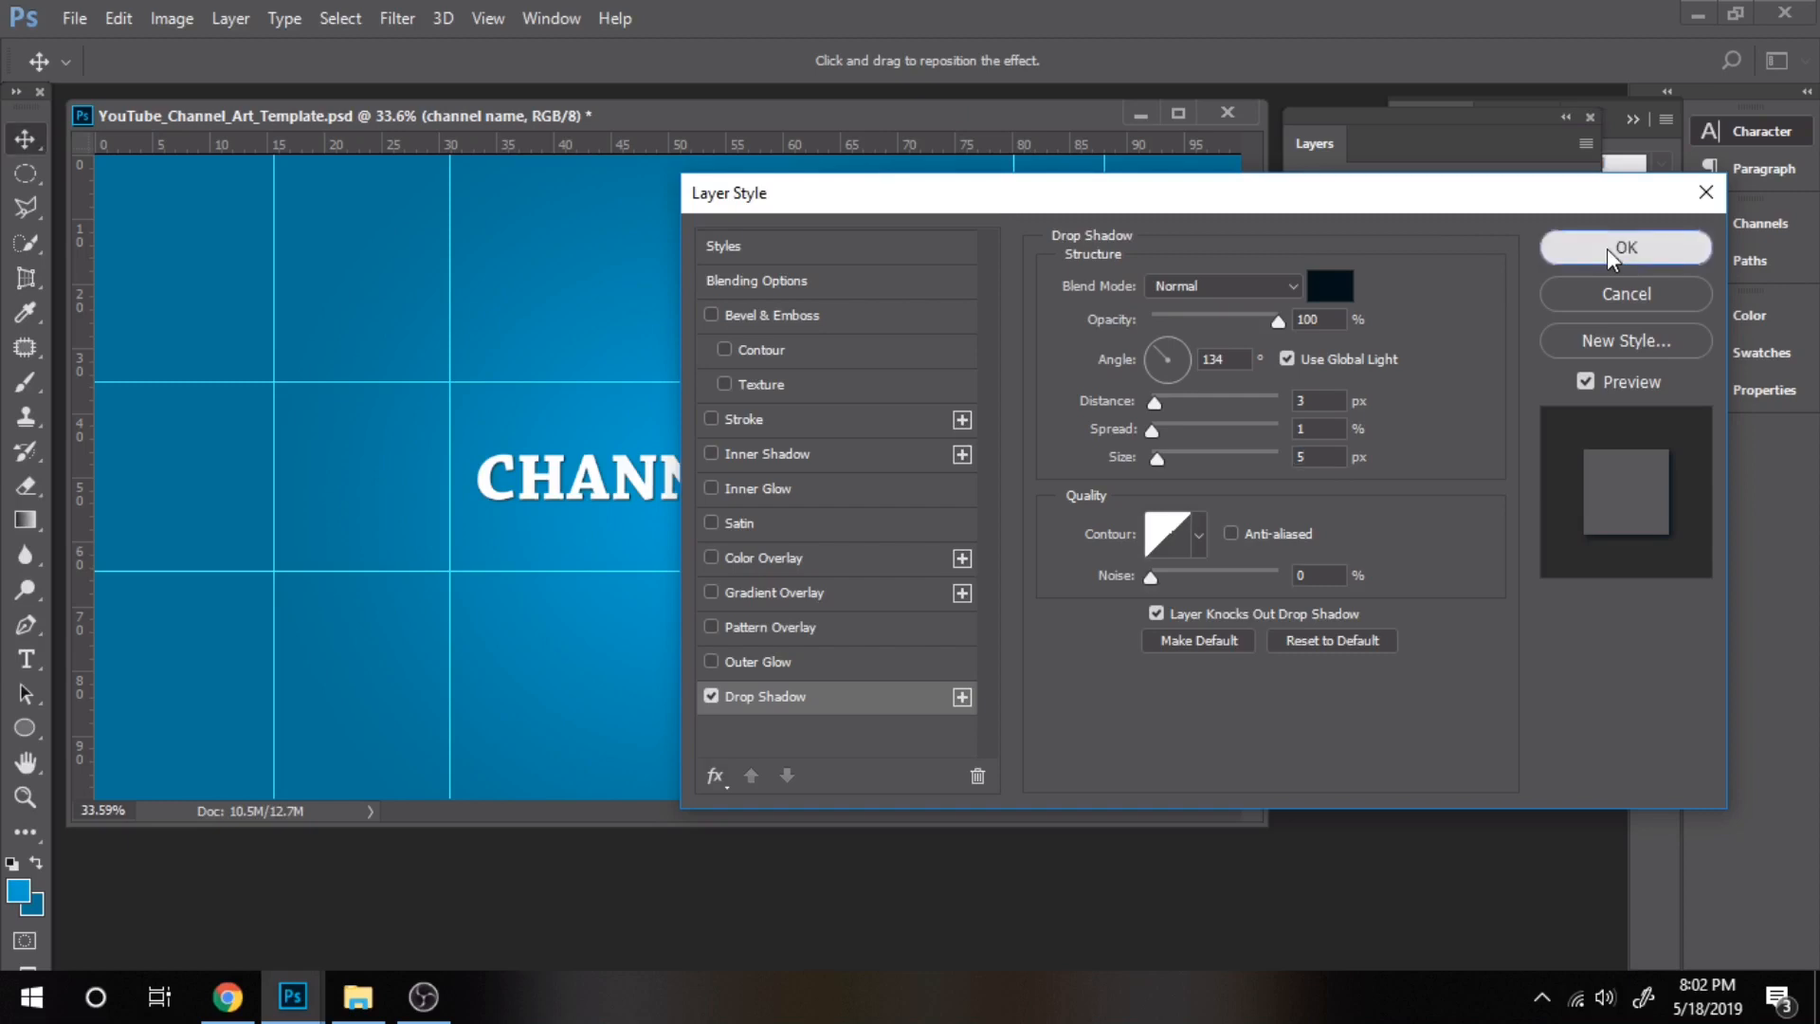
pyautogui.click(1624, 247)
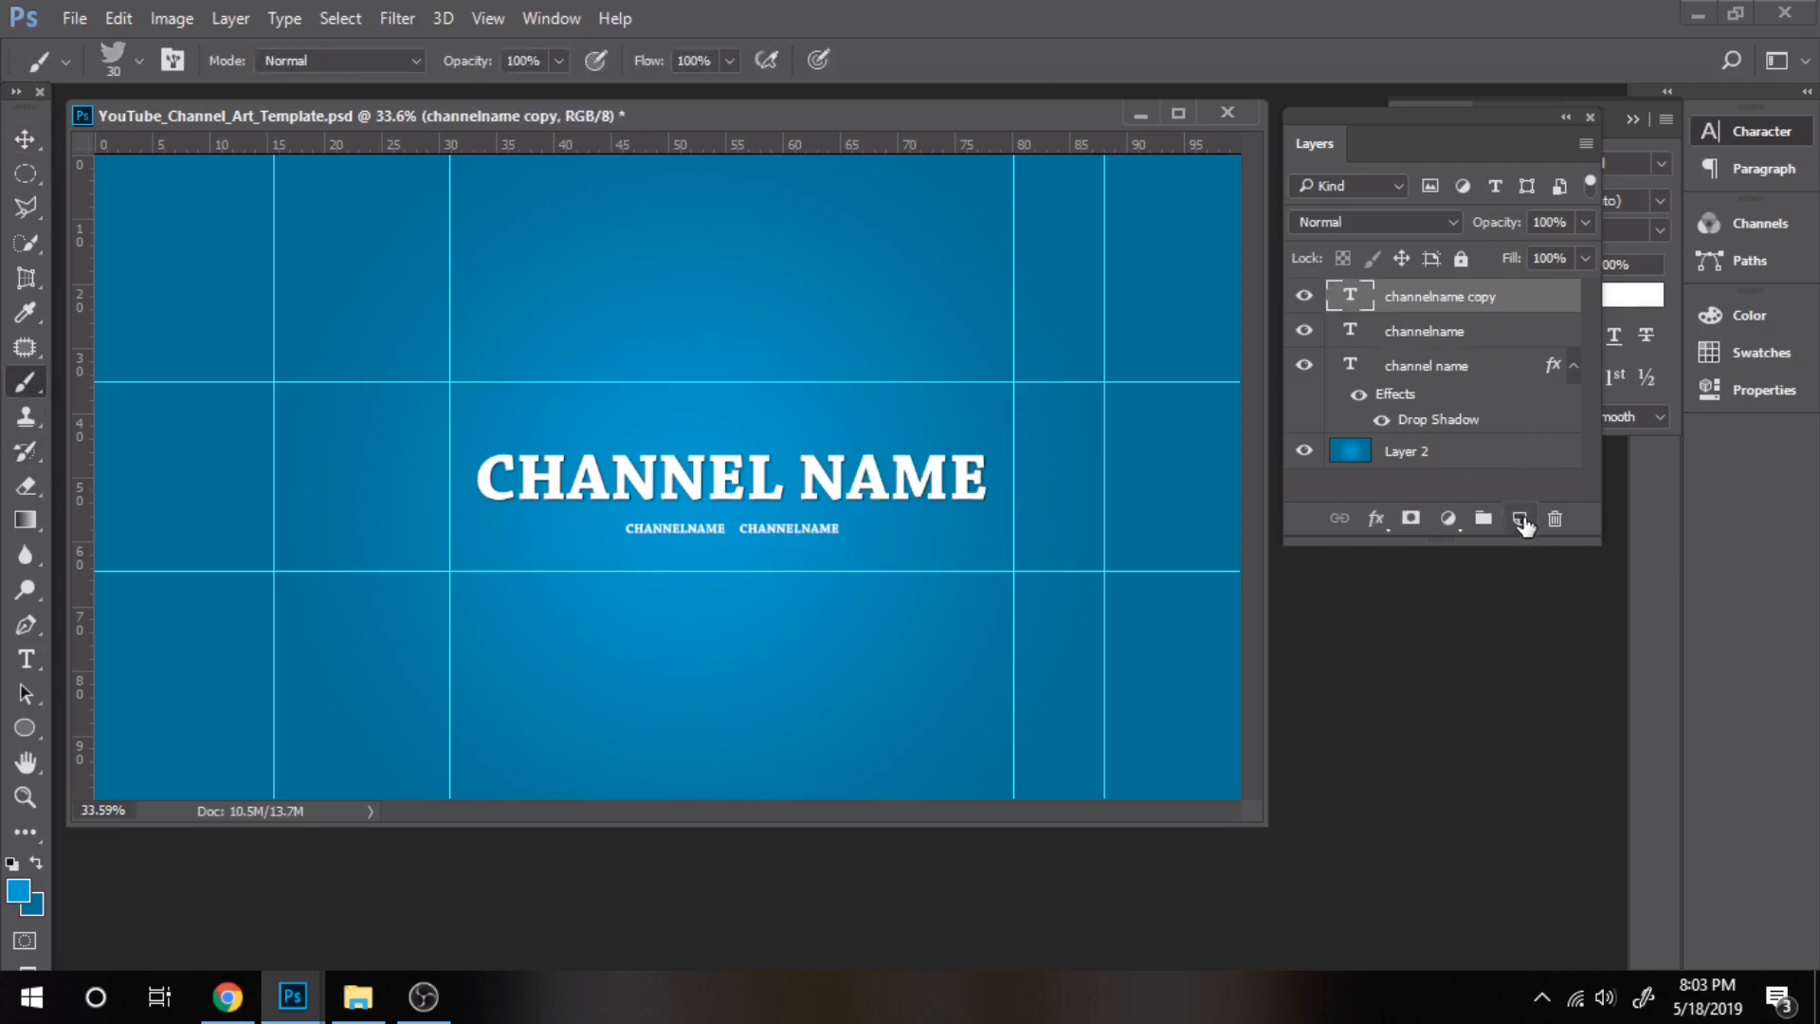
# - On a new layer, stamp white Instagram and Twitter icons before the handles
pyautogui.click(1520, 517)
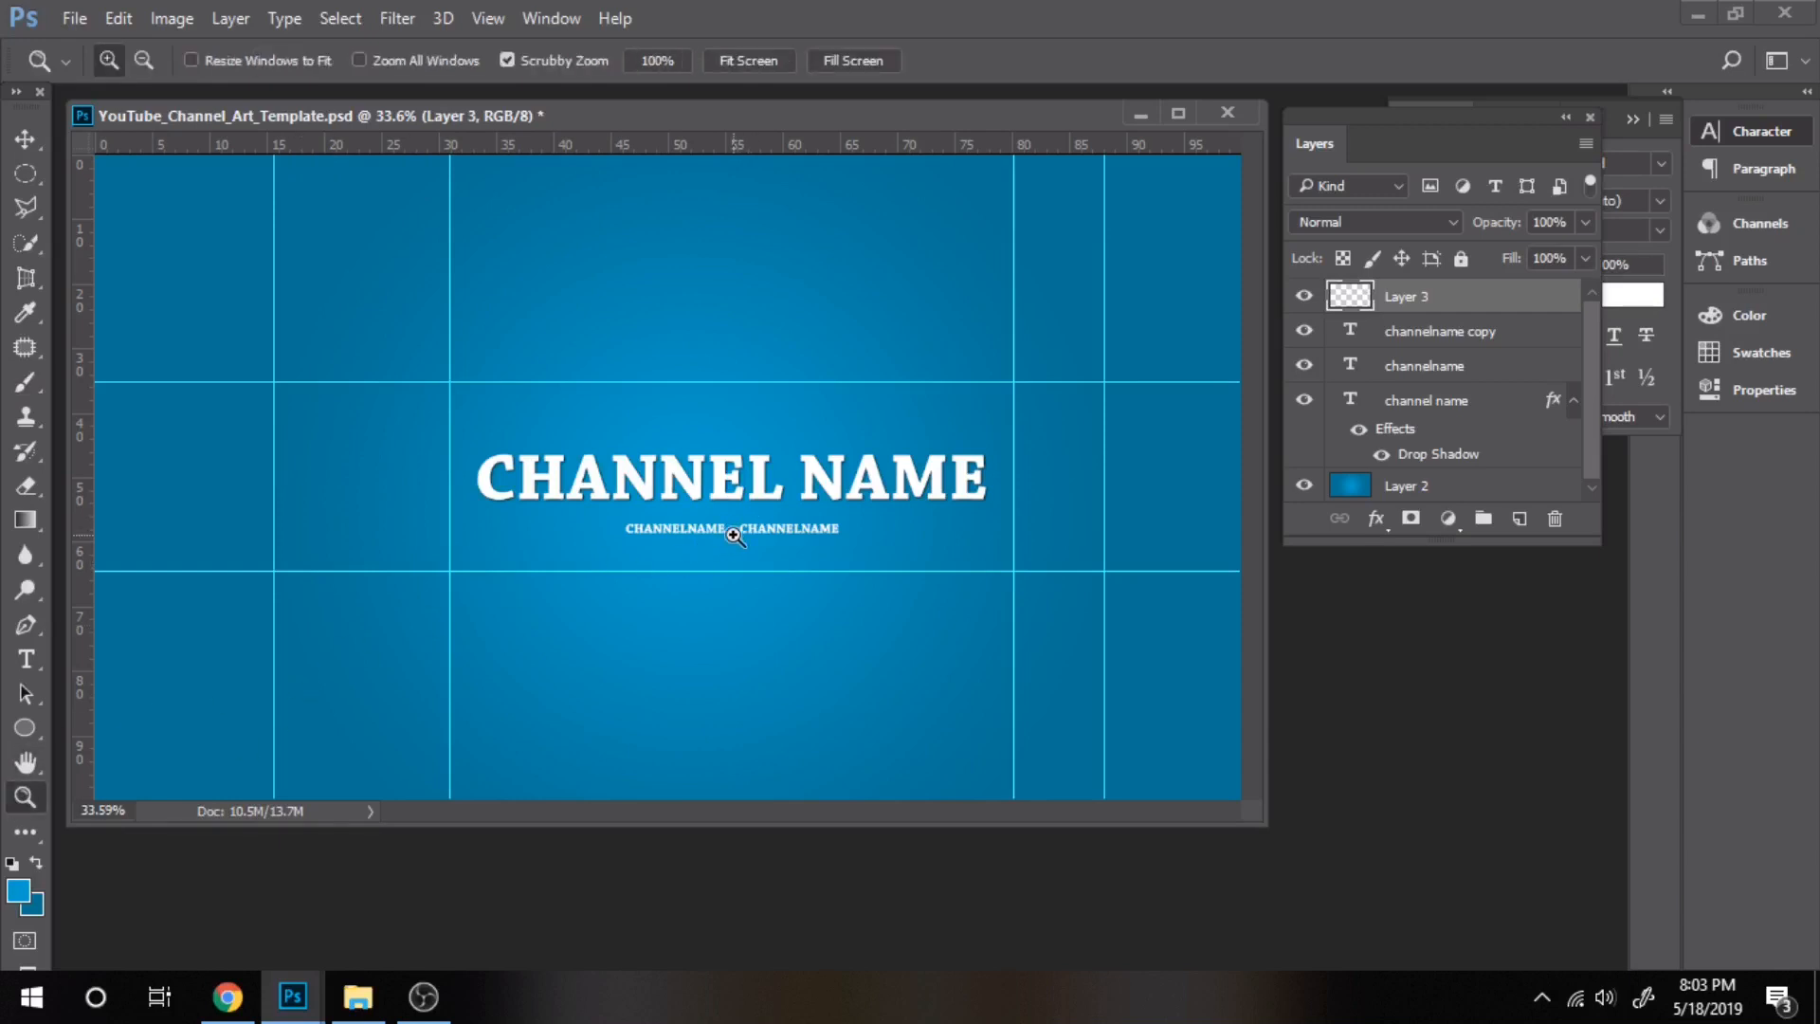
pyautogui.click(732, 535)
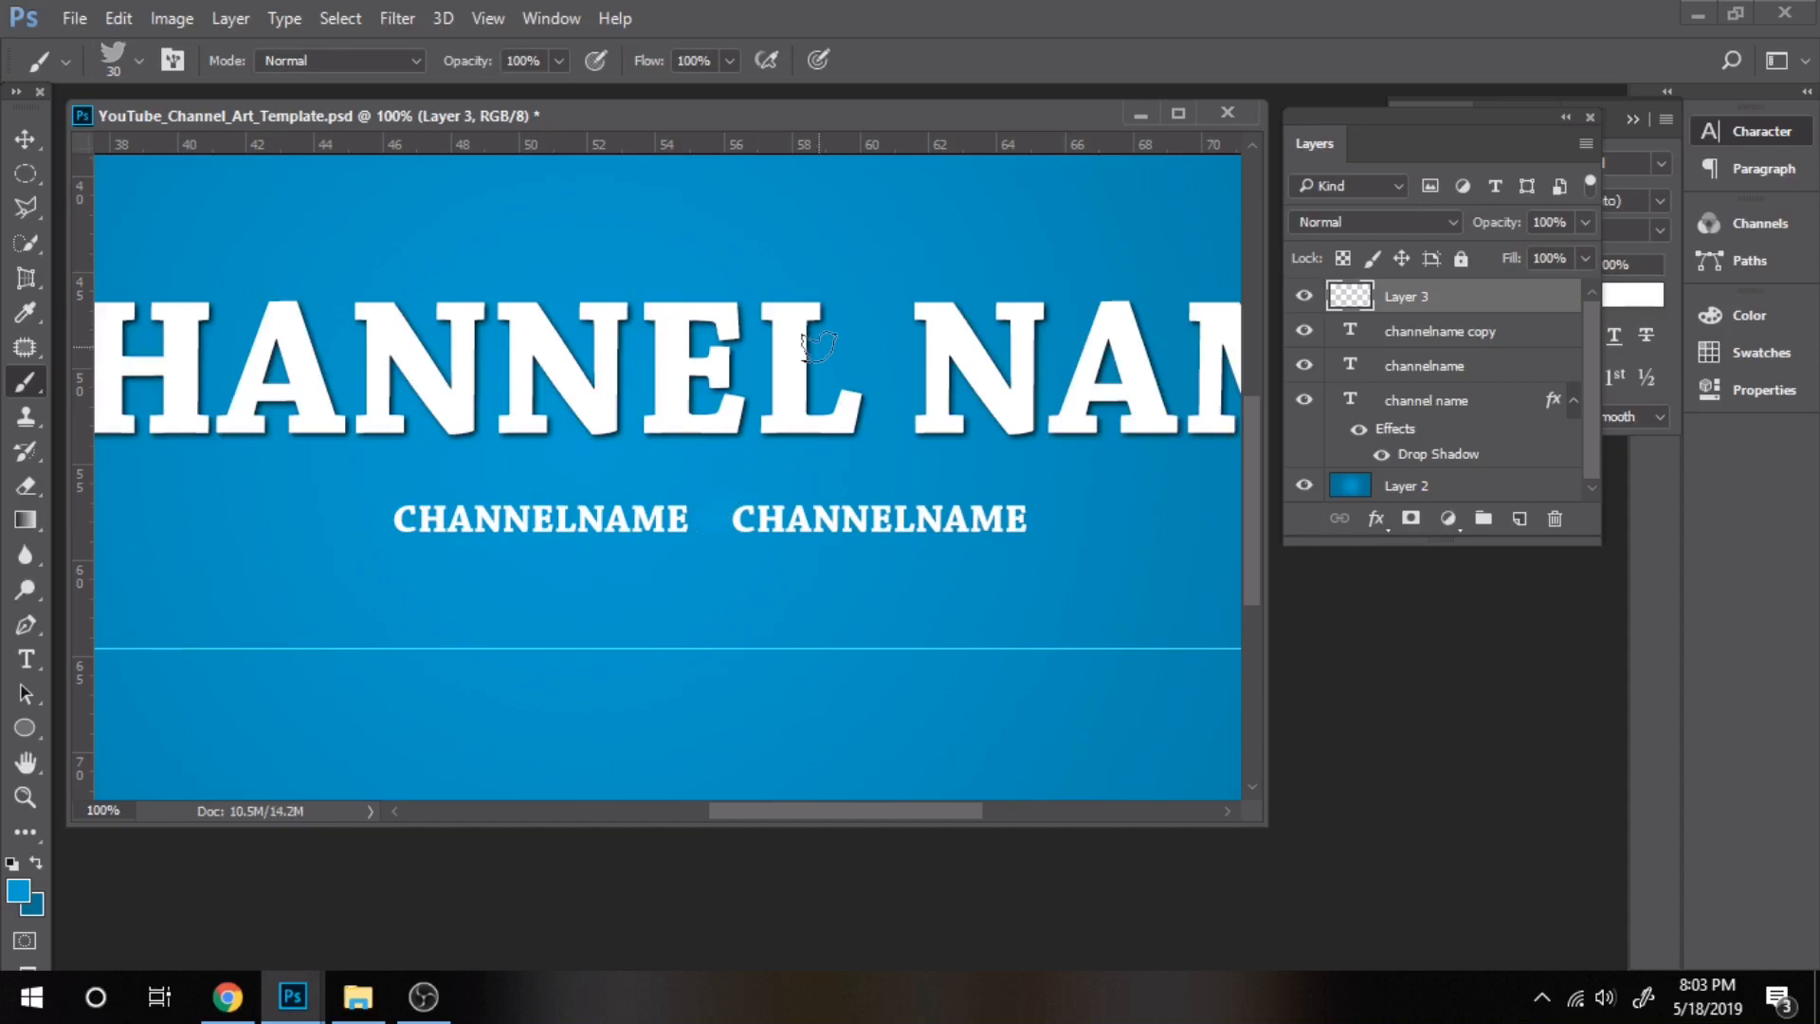
pyautogui.click(25, 894)
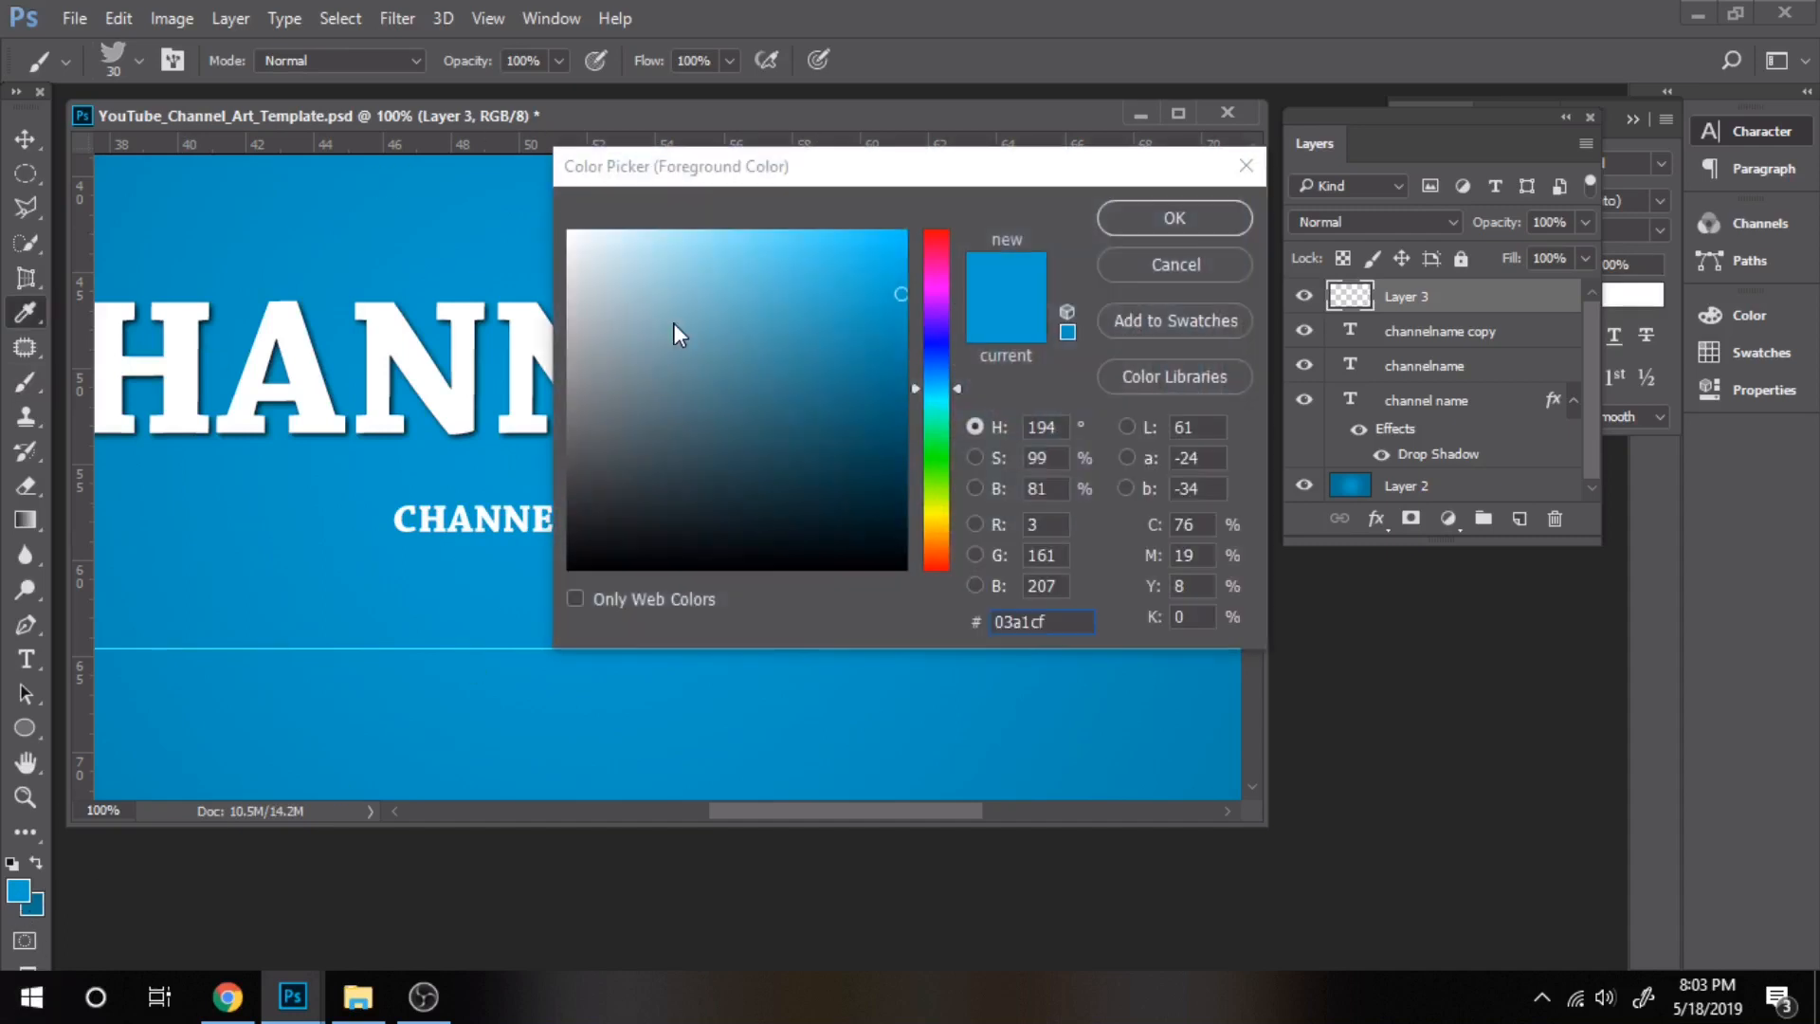
pyautogui.click(1173, 218)
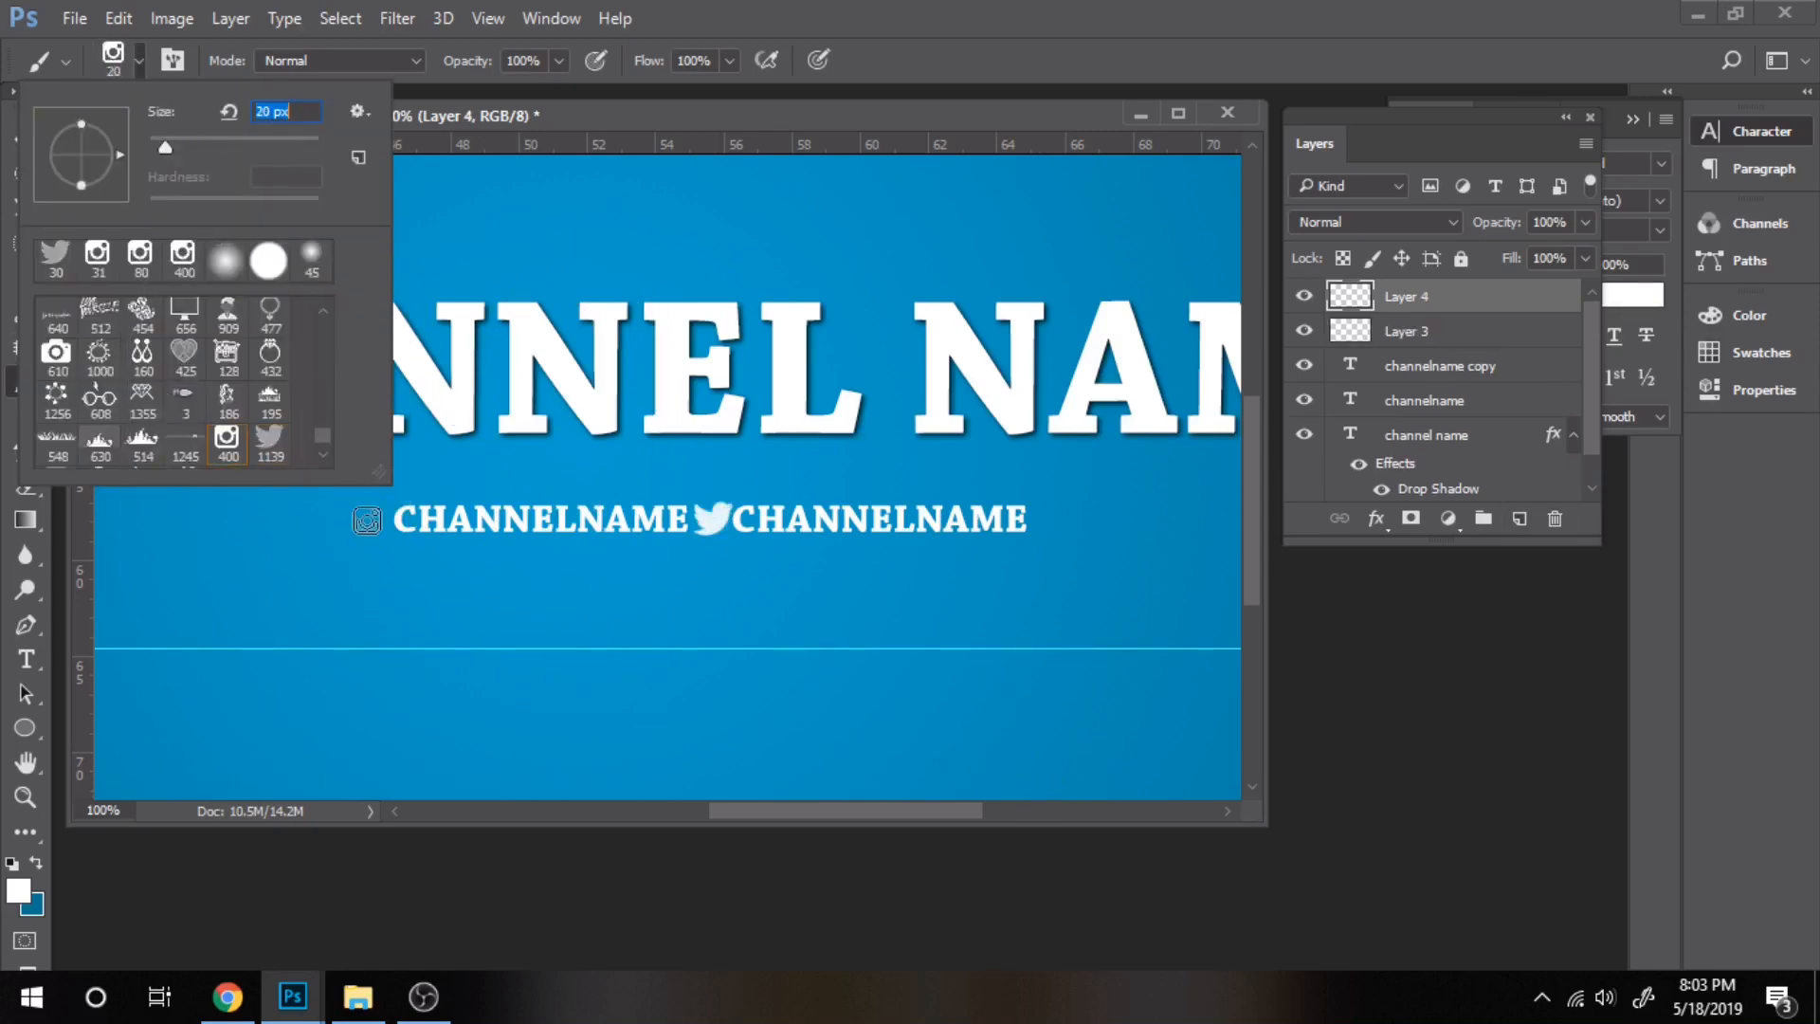
pyautogui.write('30')
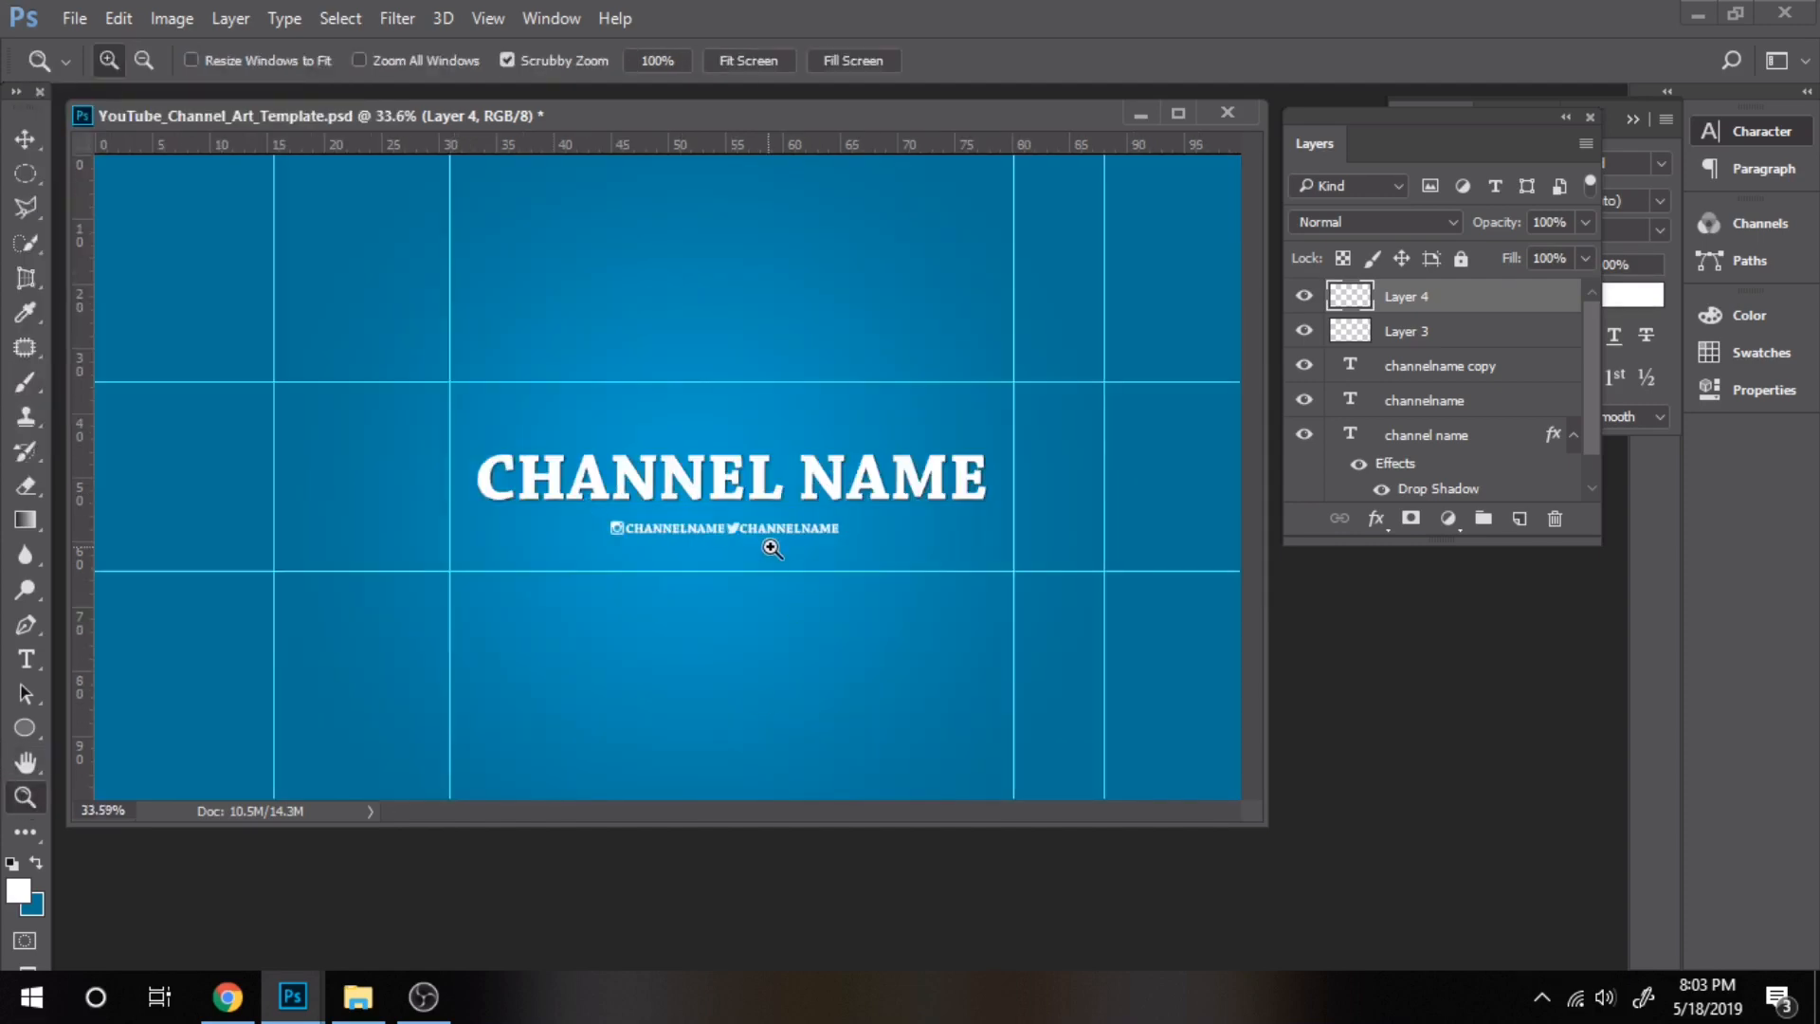
pyautogui.click(1439, 364)
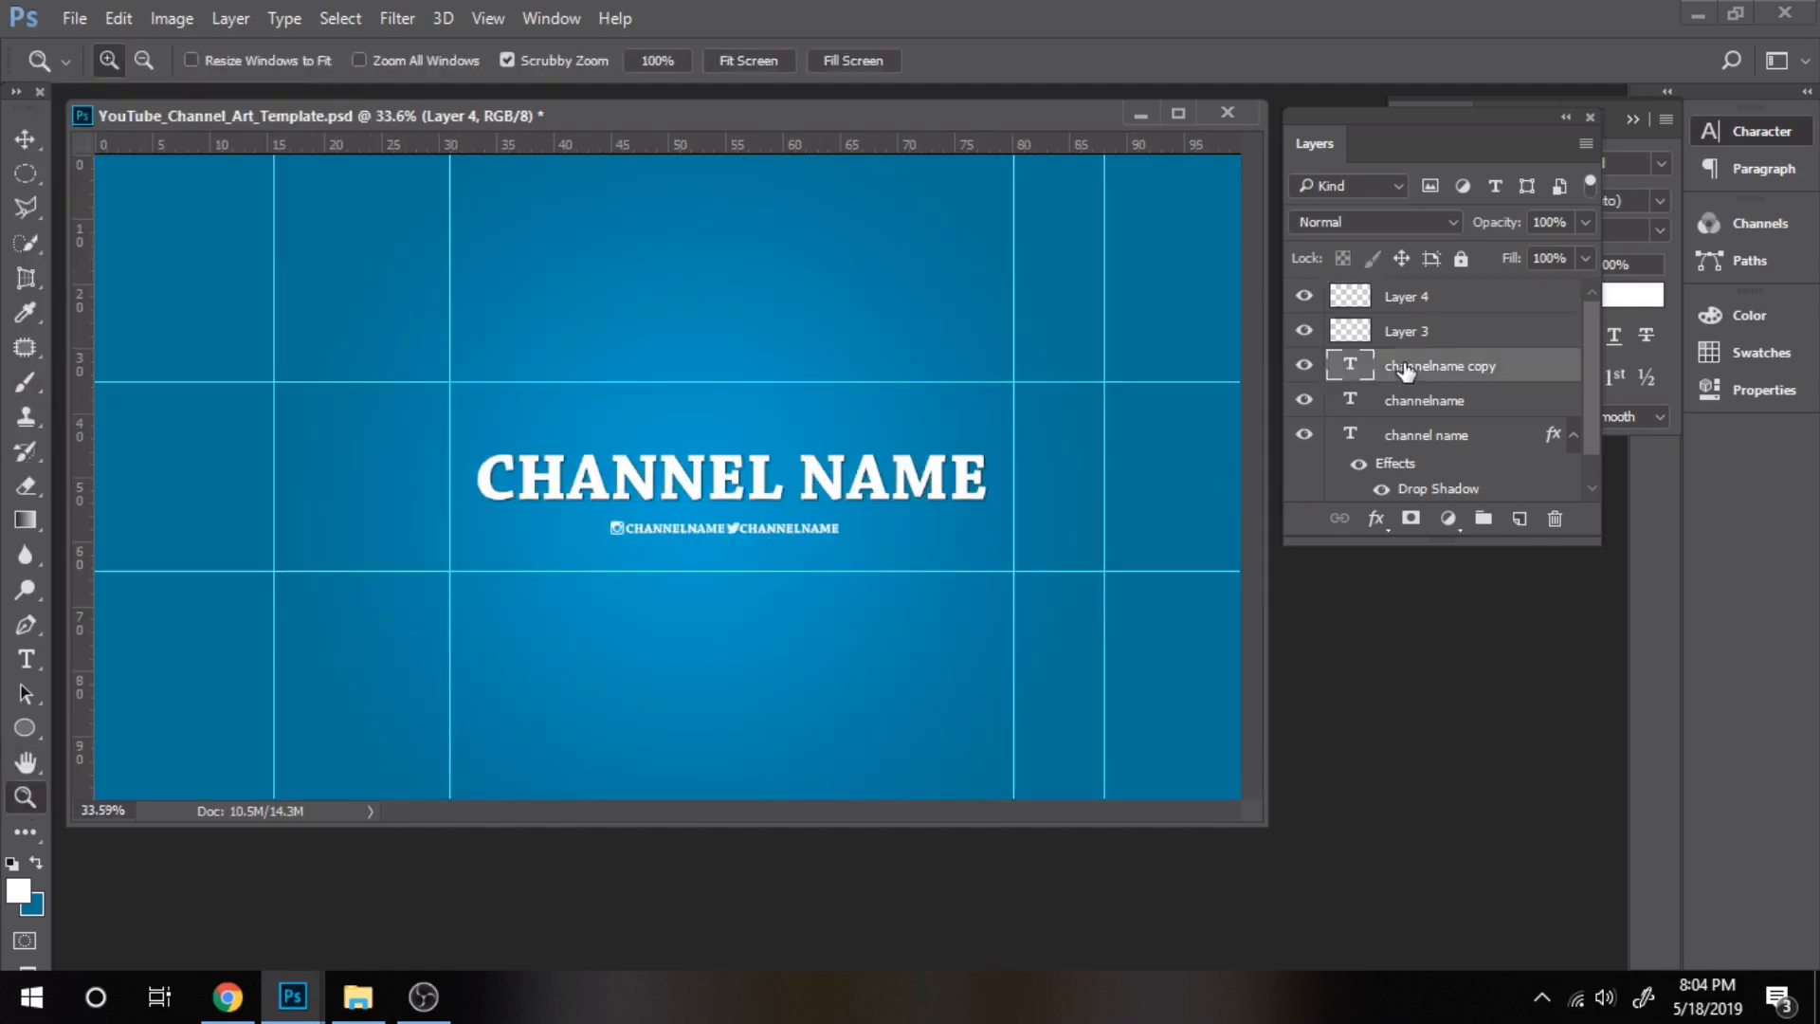
# - Select the channelname copy, channelname and Layer 3 layers and drag them into place
pyautogui.click(1440, 364)
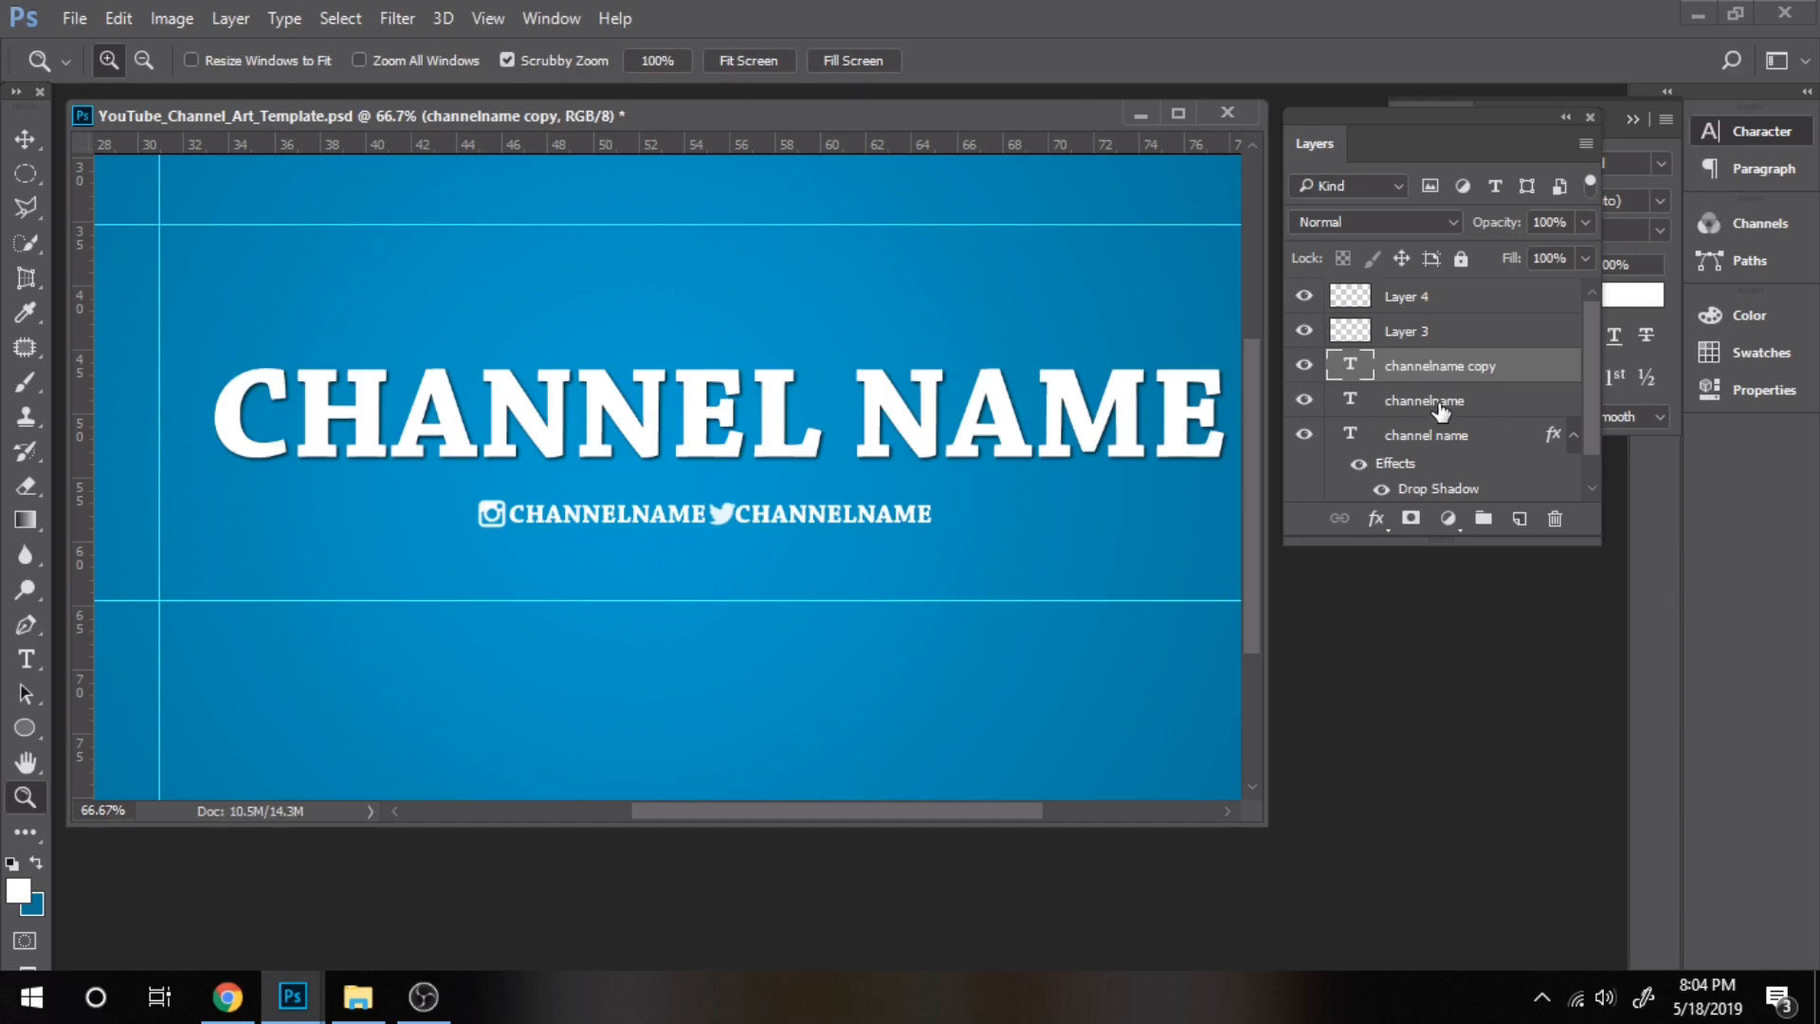
pyautogui.click(1405, 331)
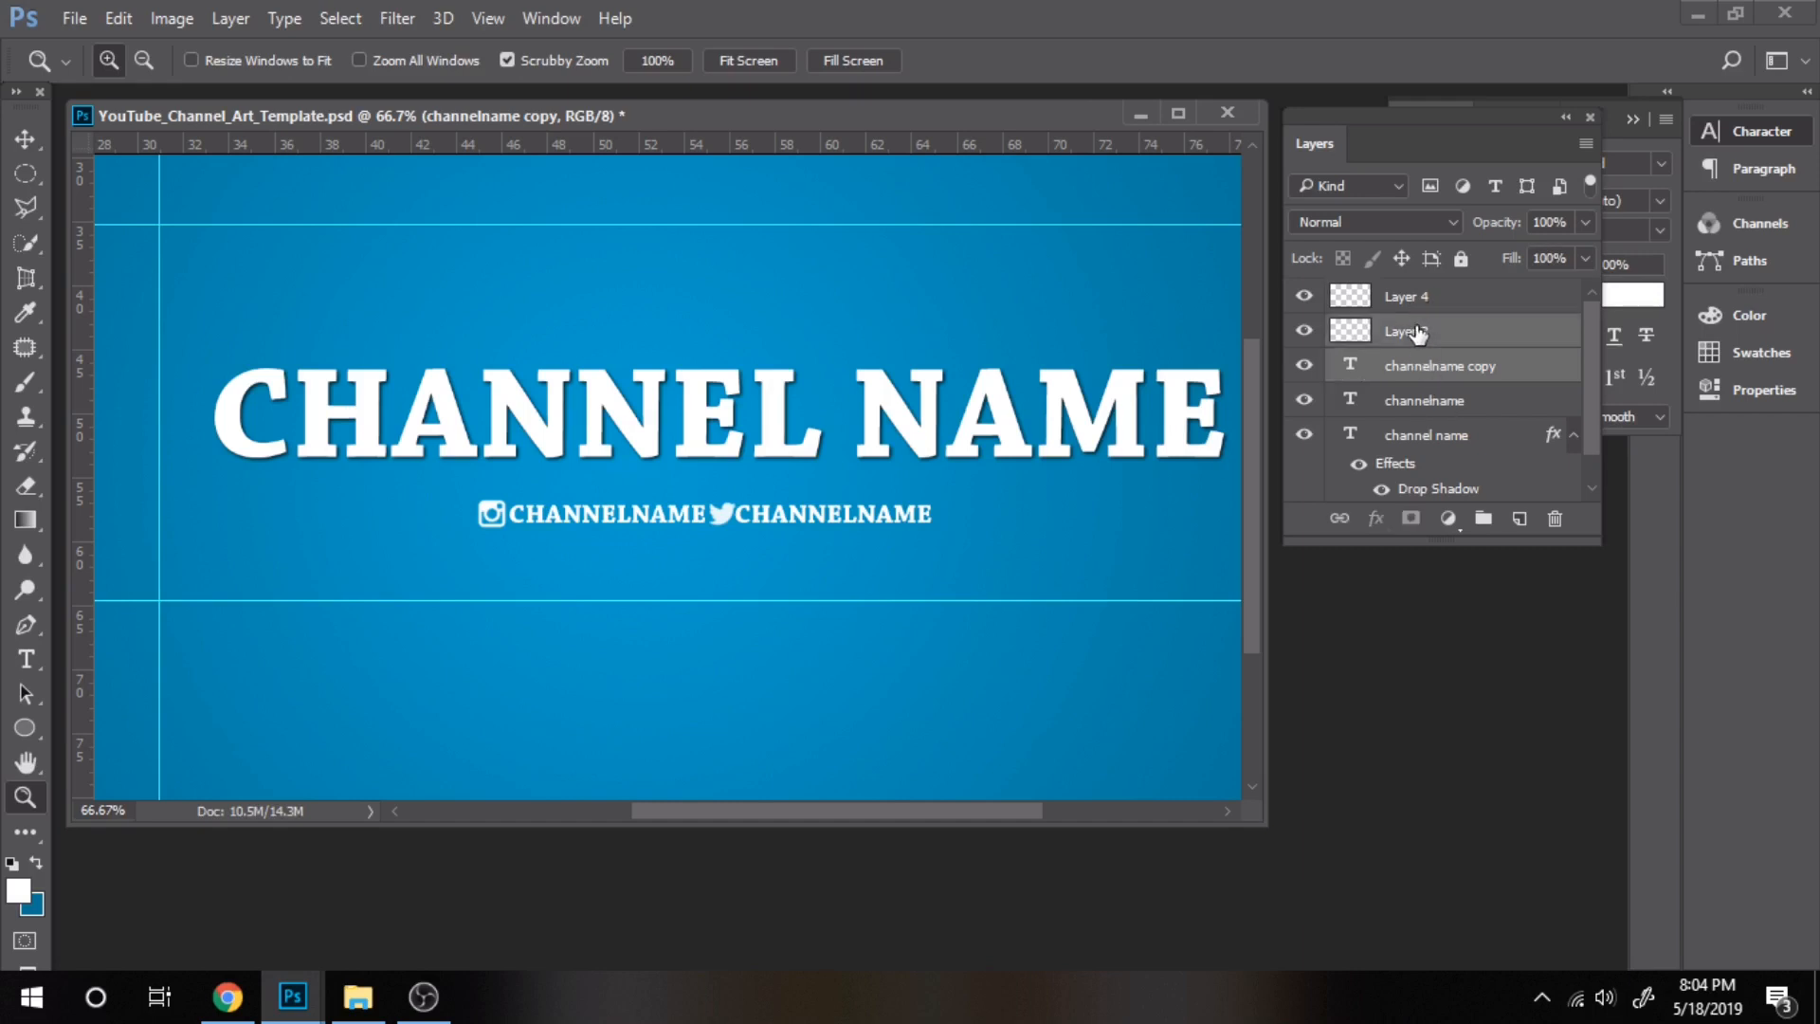
pyautogui.click(24, 140)
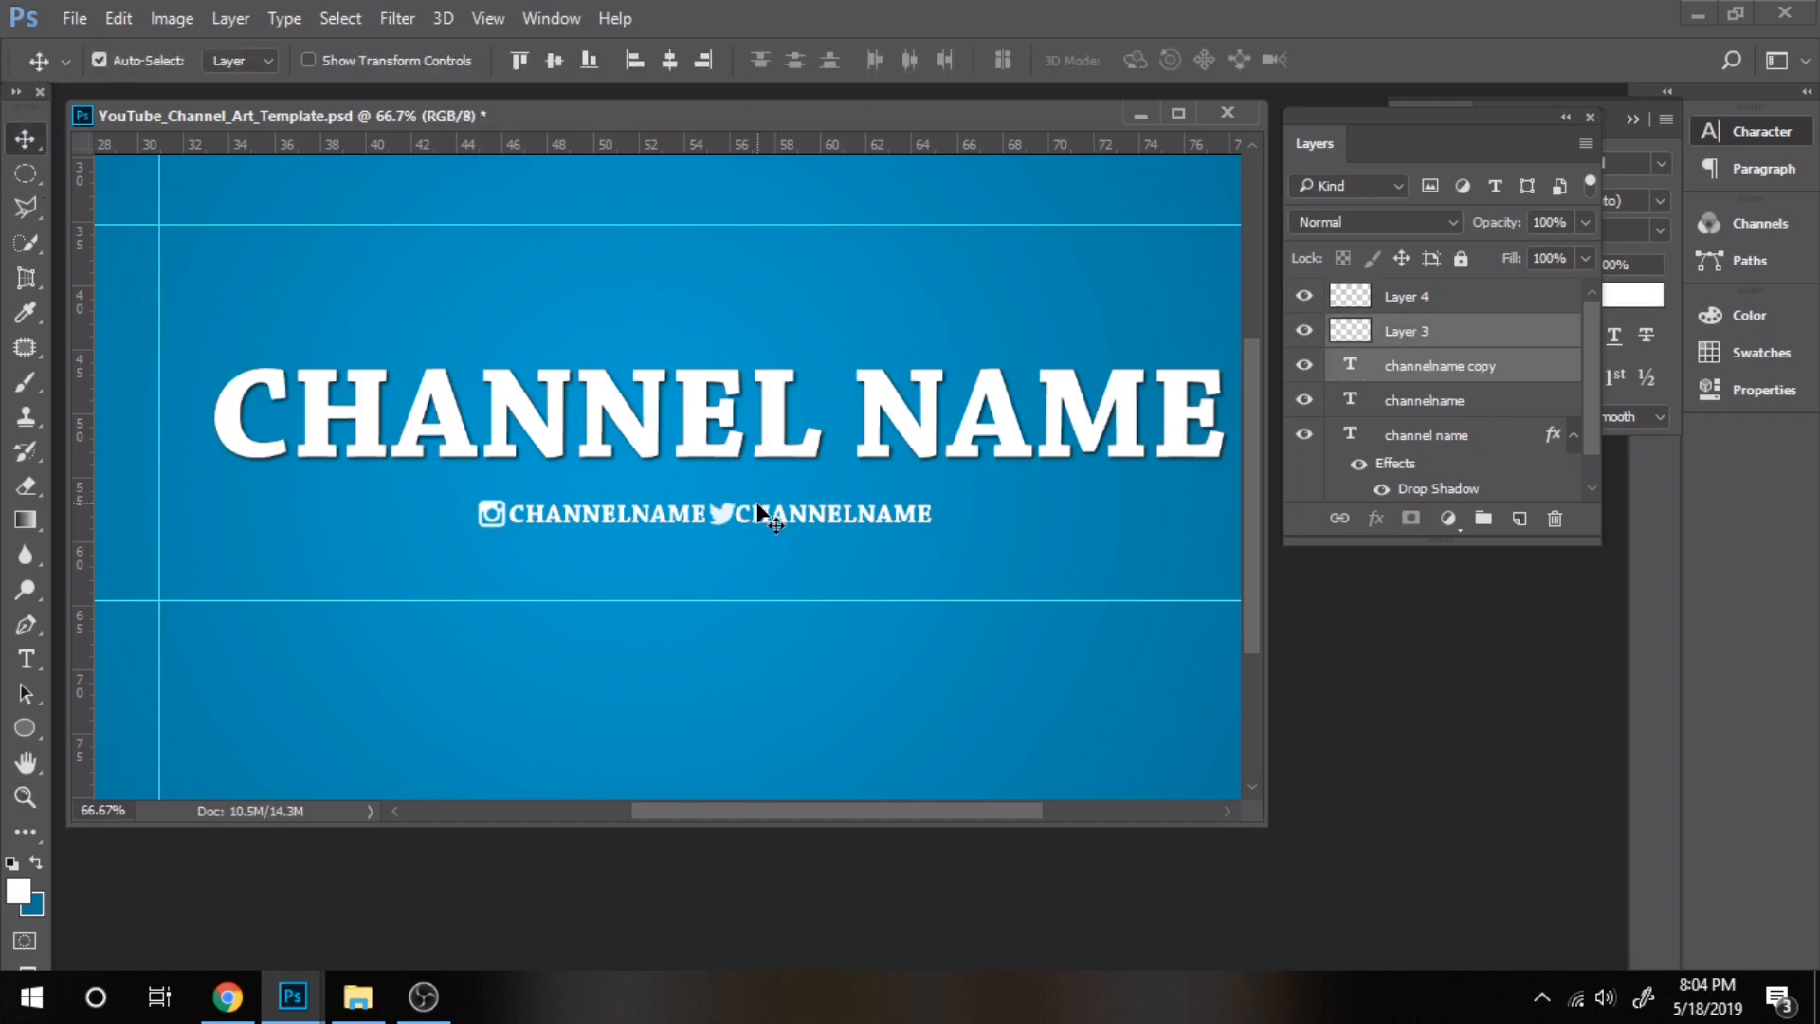
pyautogui.moveTo(754, 513); pyautogui.dragTo(795, 517)
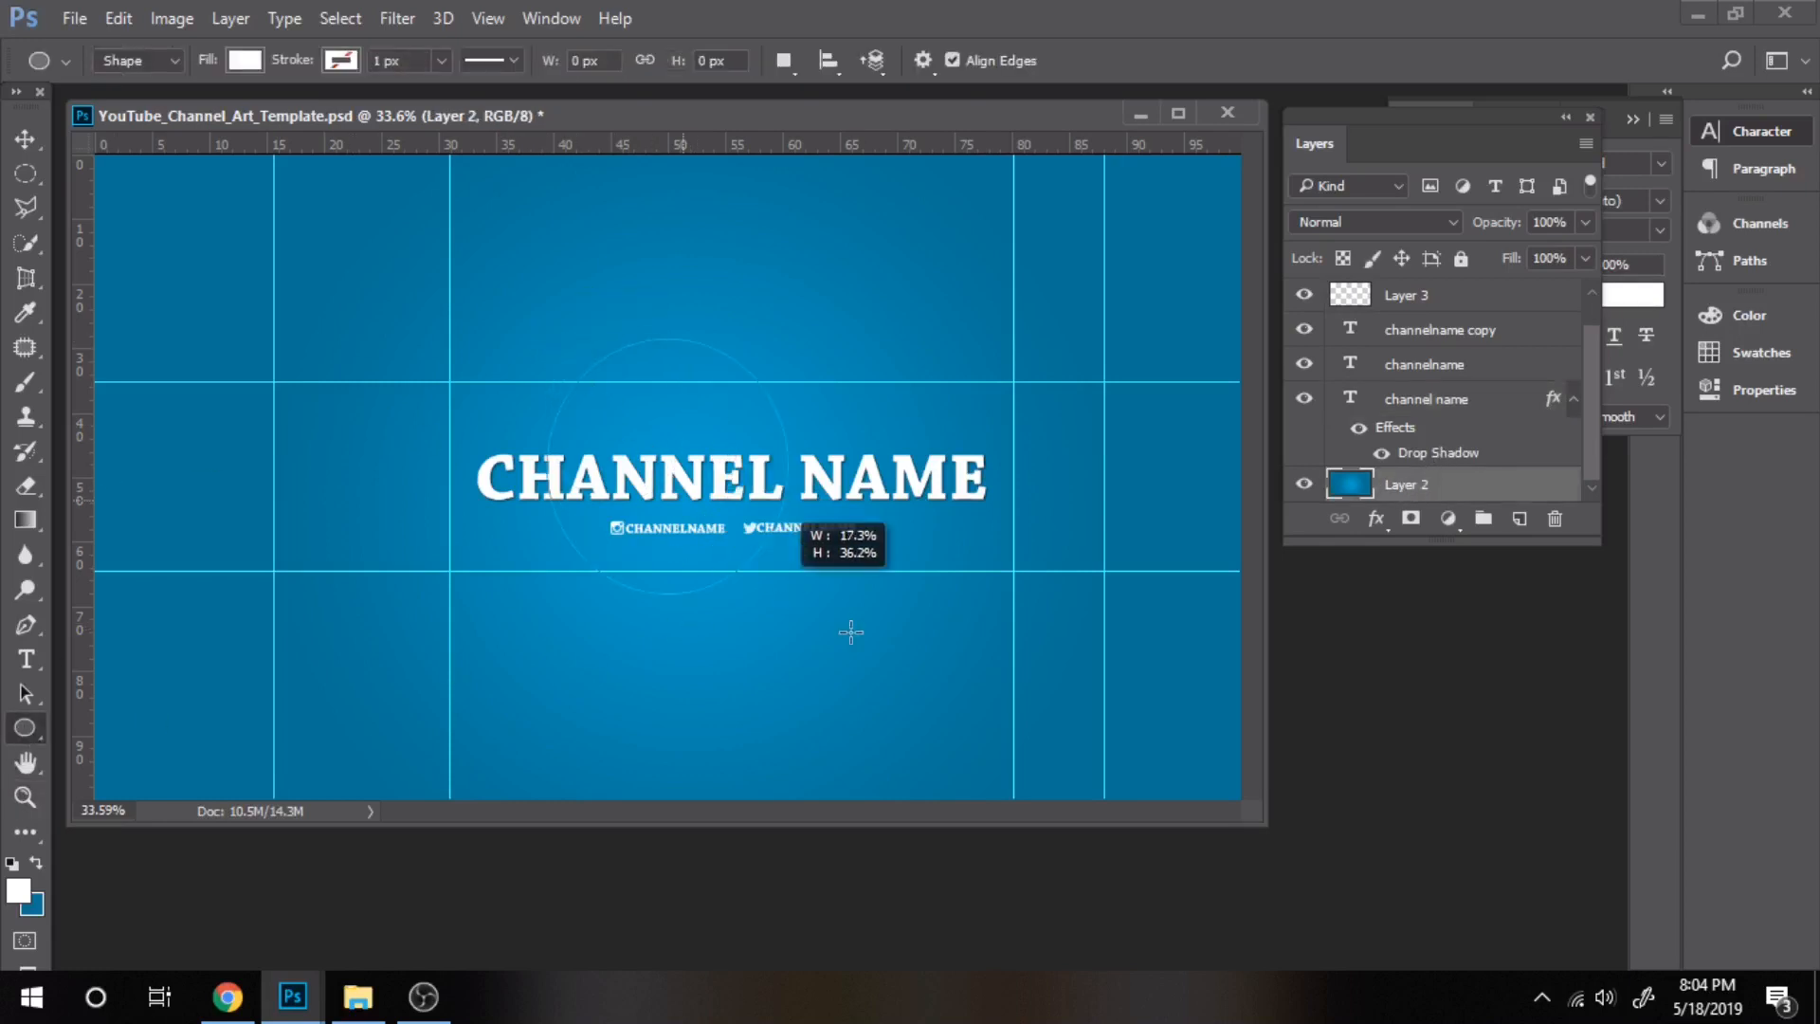
# - Draw a white circle behind the title and lower its layer opacity
pyautogui.moveTo(852, 633); pyautogui.dragTo(885, 662)
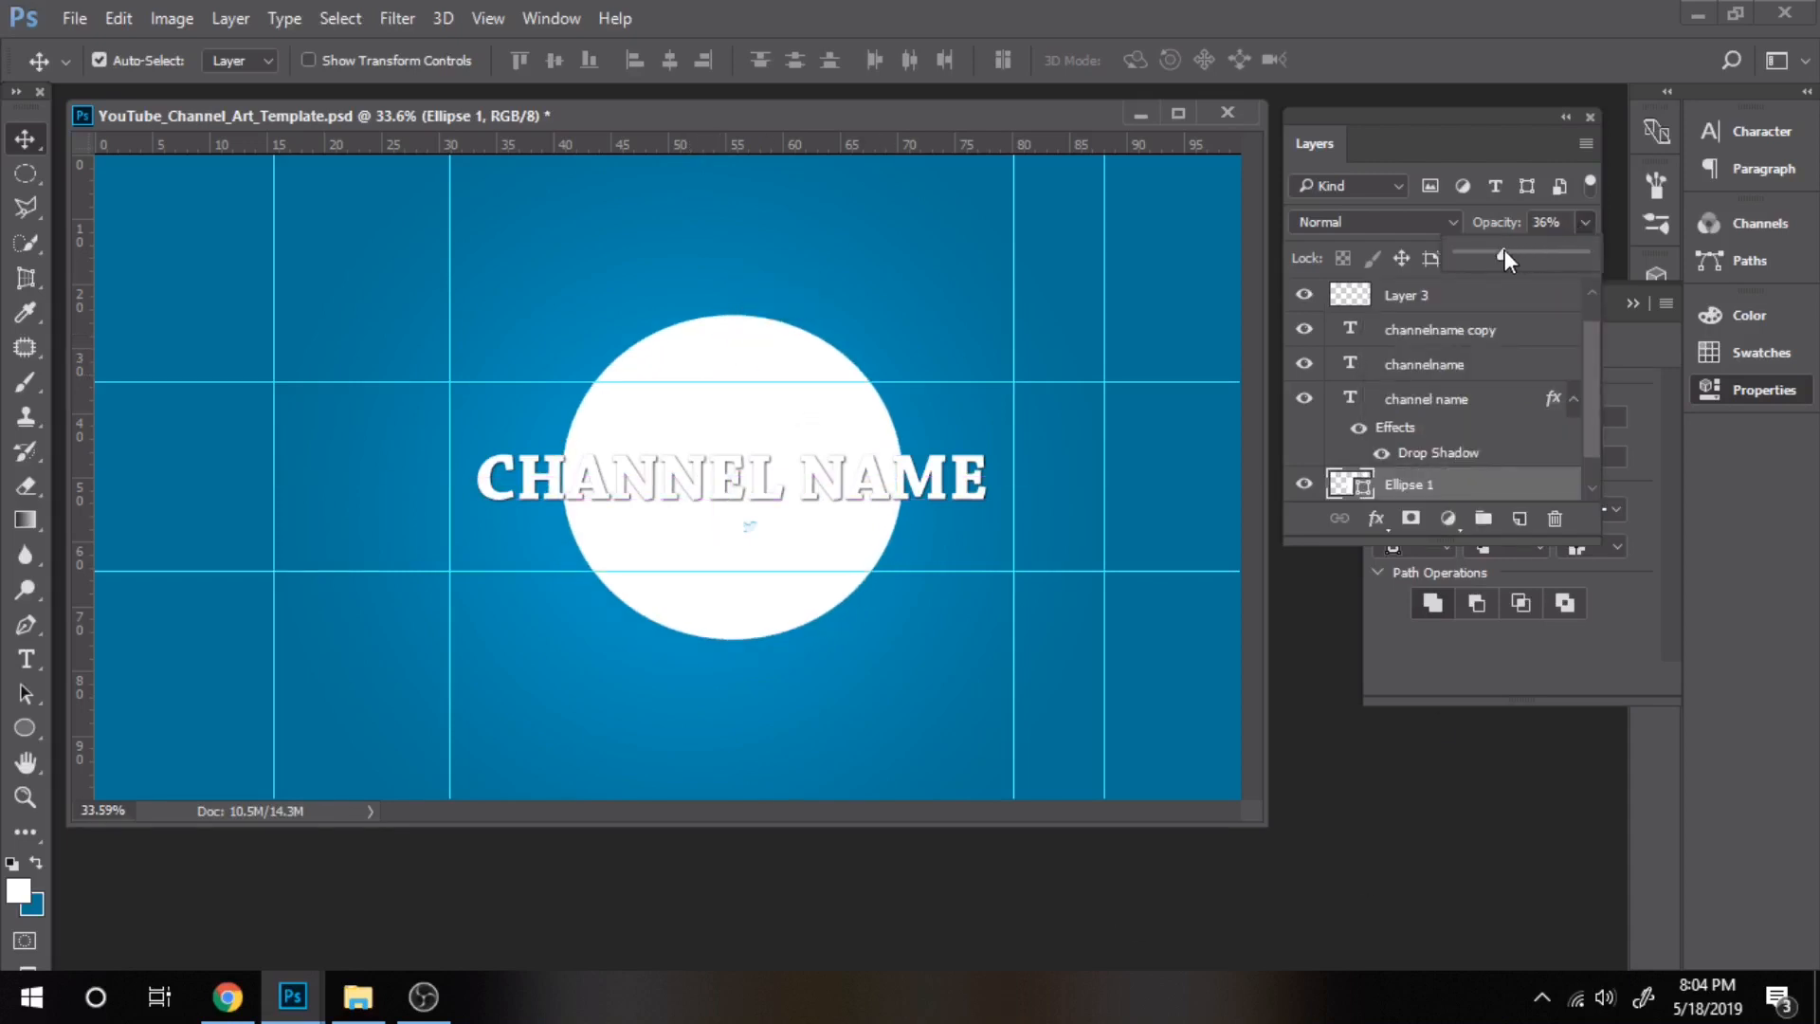
pyautogui.moveTo(1504, 257); pyautogui.dragTo(1472, 258)
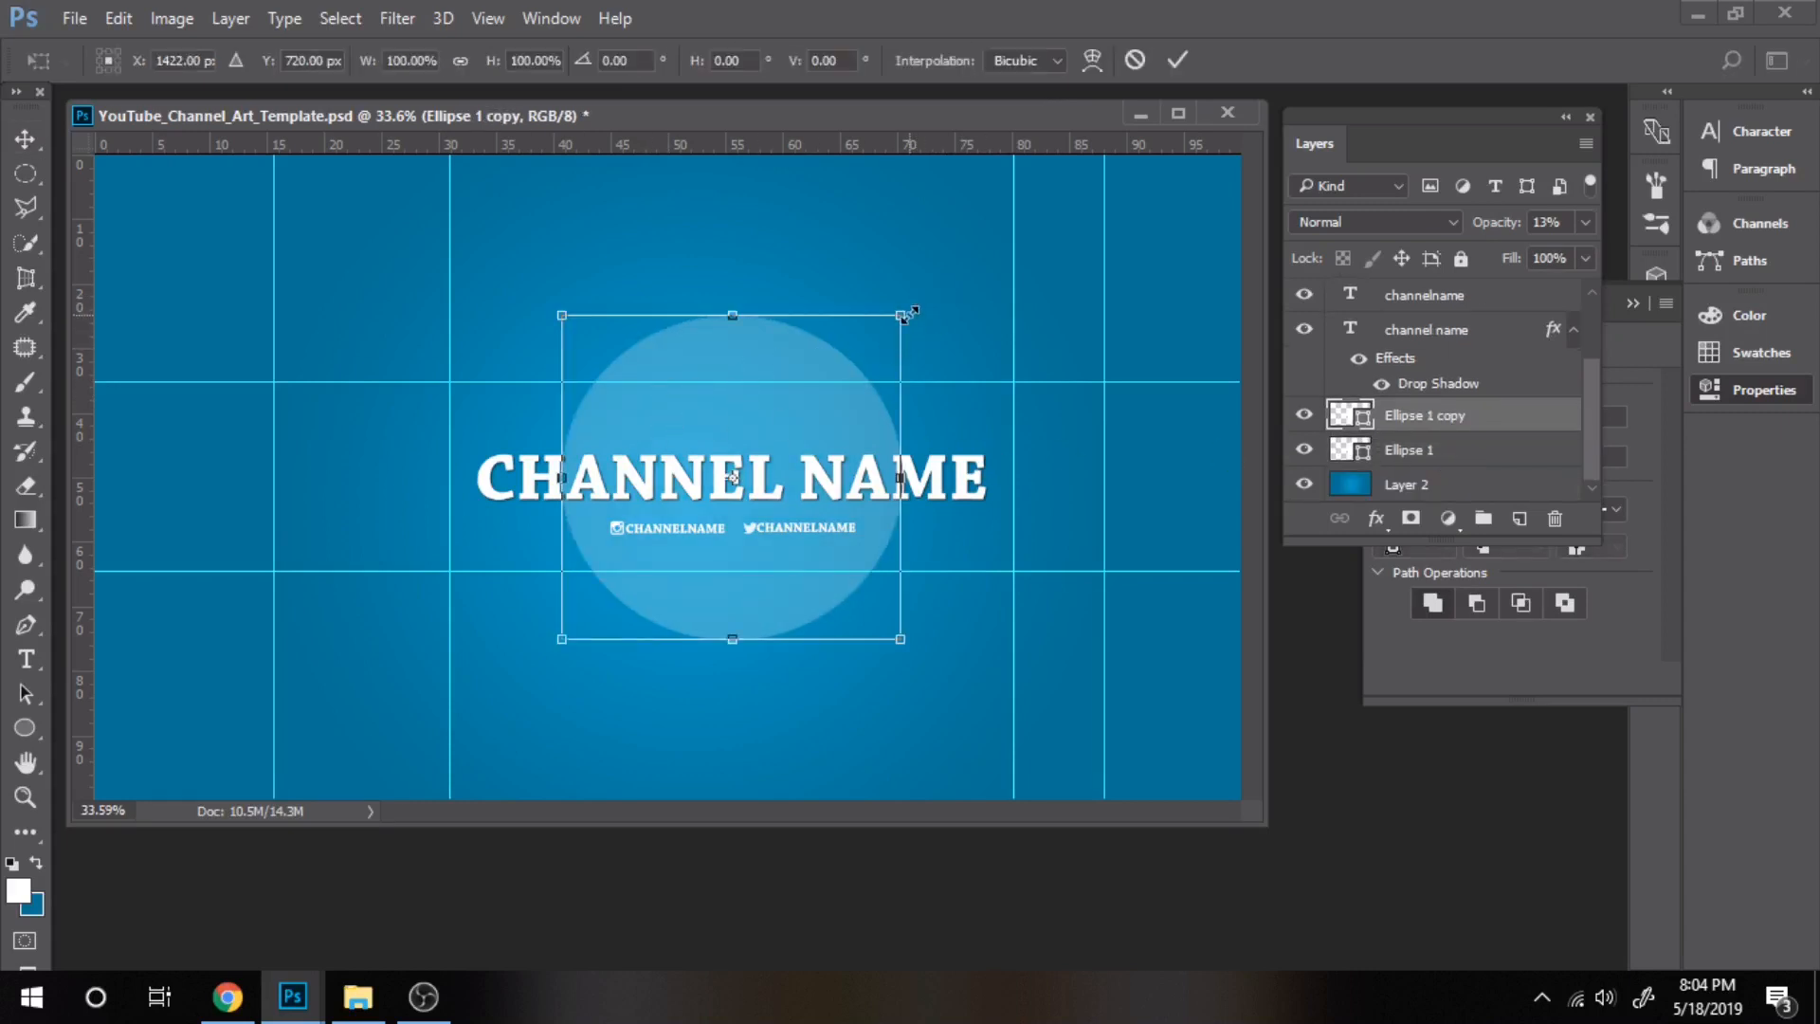
# - Move the duplicated circle left so it overlaps the original
pyautogui.moveTo(909, 314); pyautogui.dragTo(751, 309)
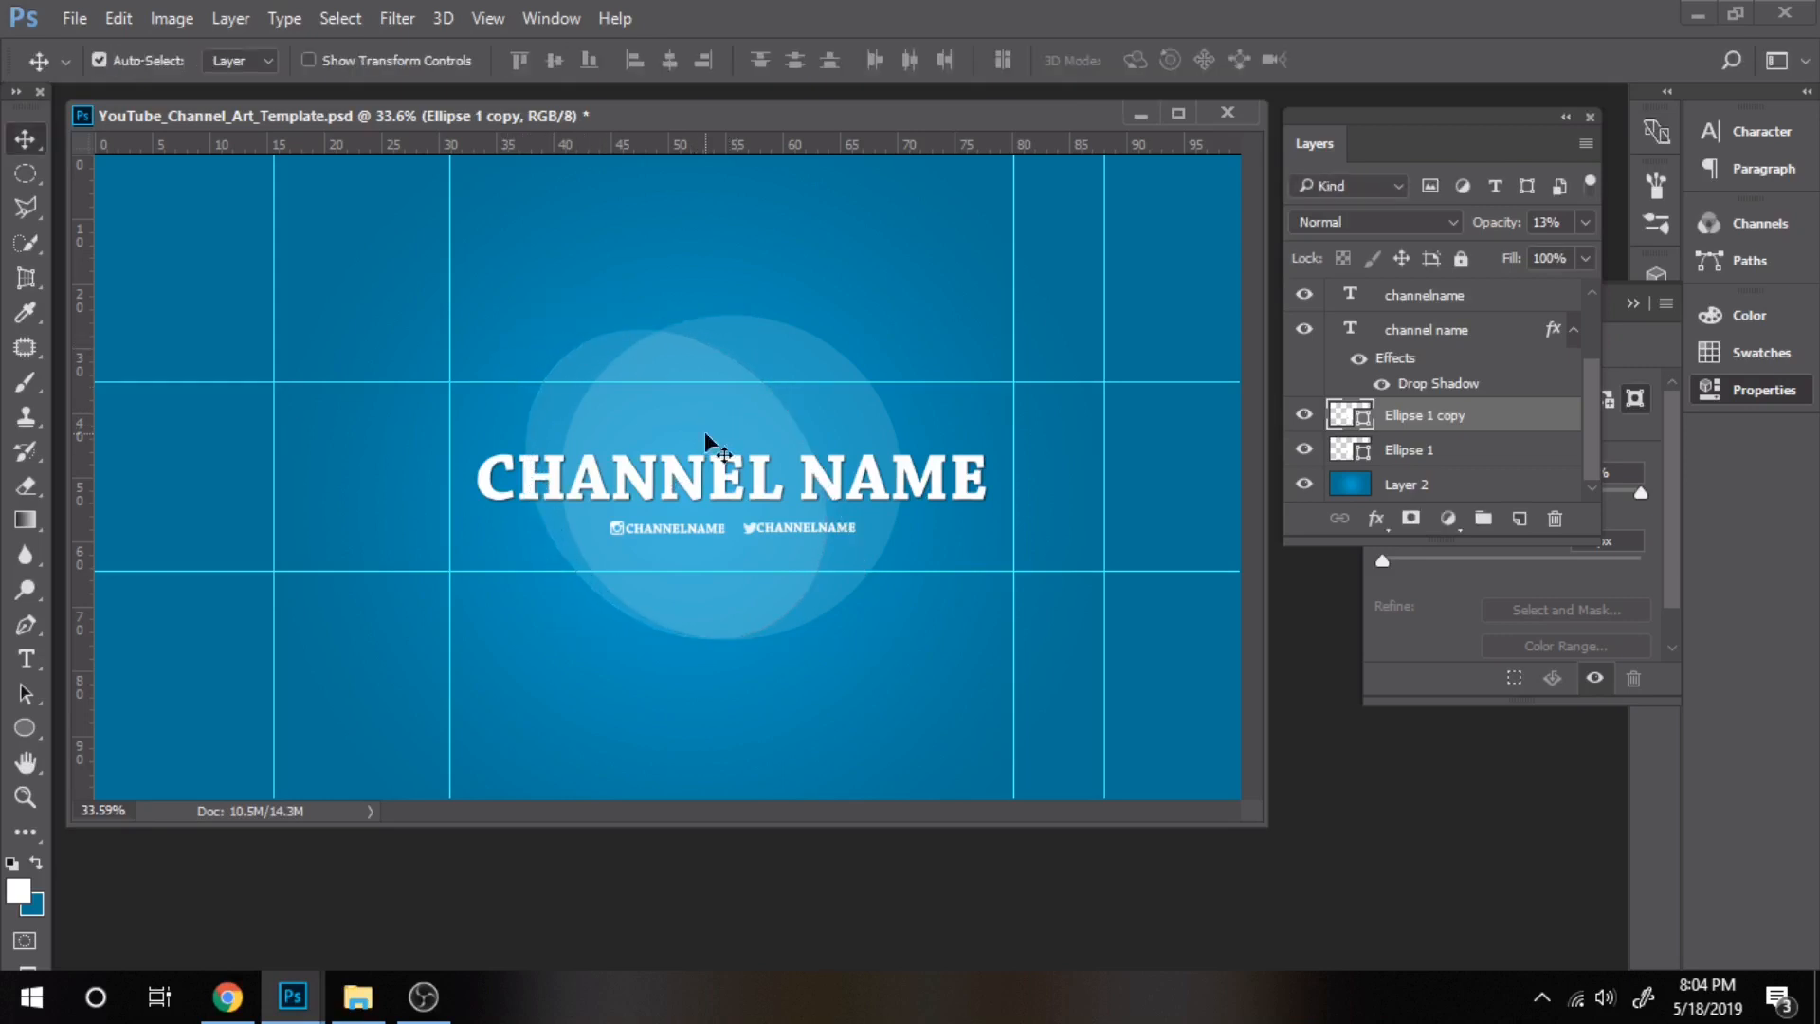
pyautogui.moveTo(848, 568)
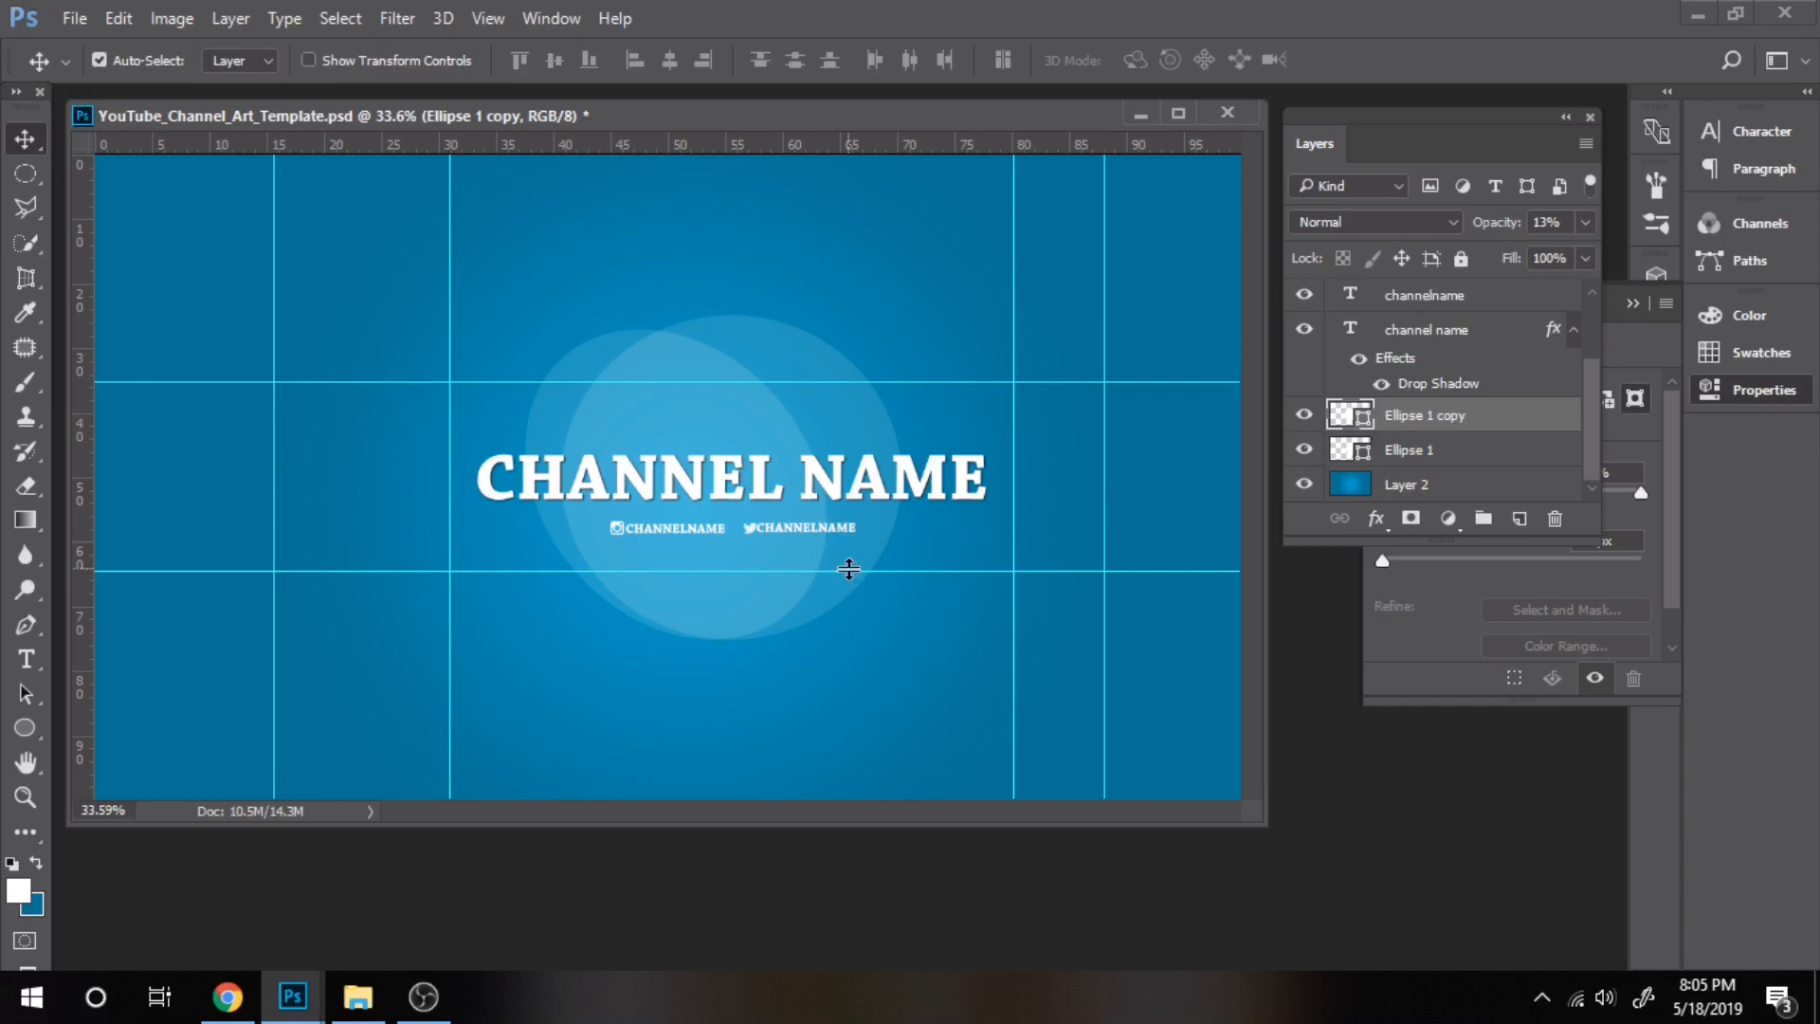
pyautogui.moveTo(842, 598)
pyautogui.write('a new video every week')
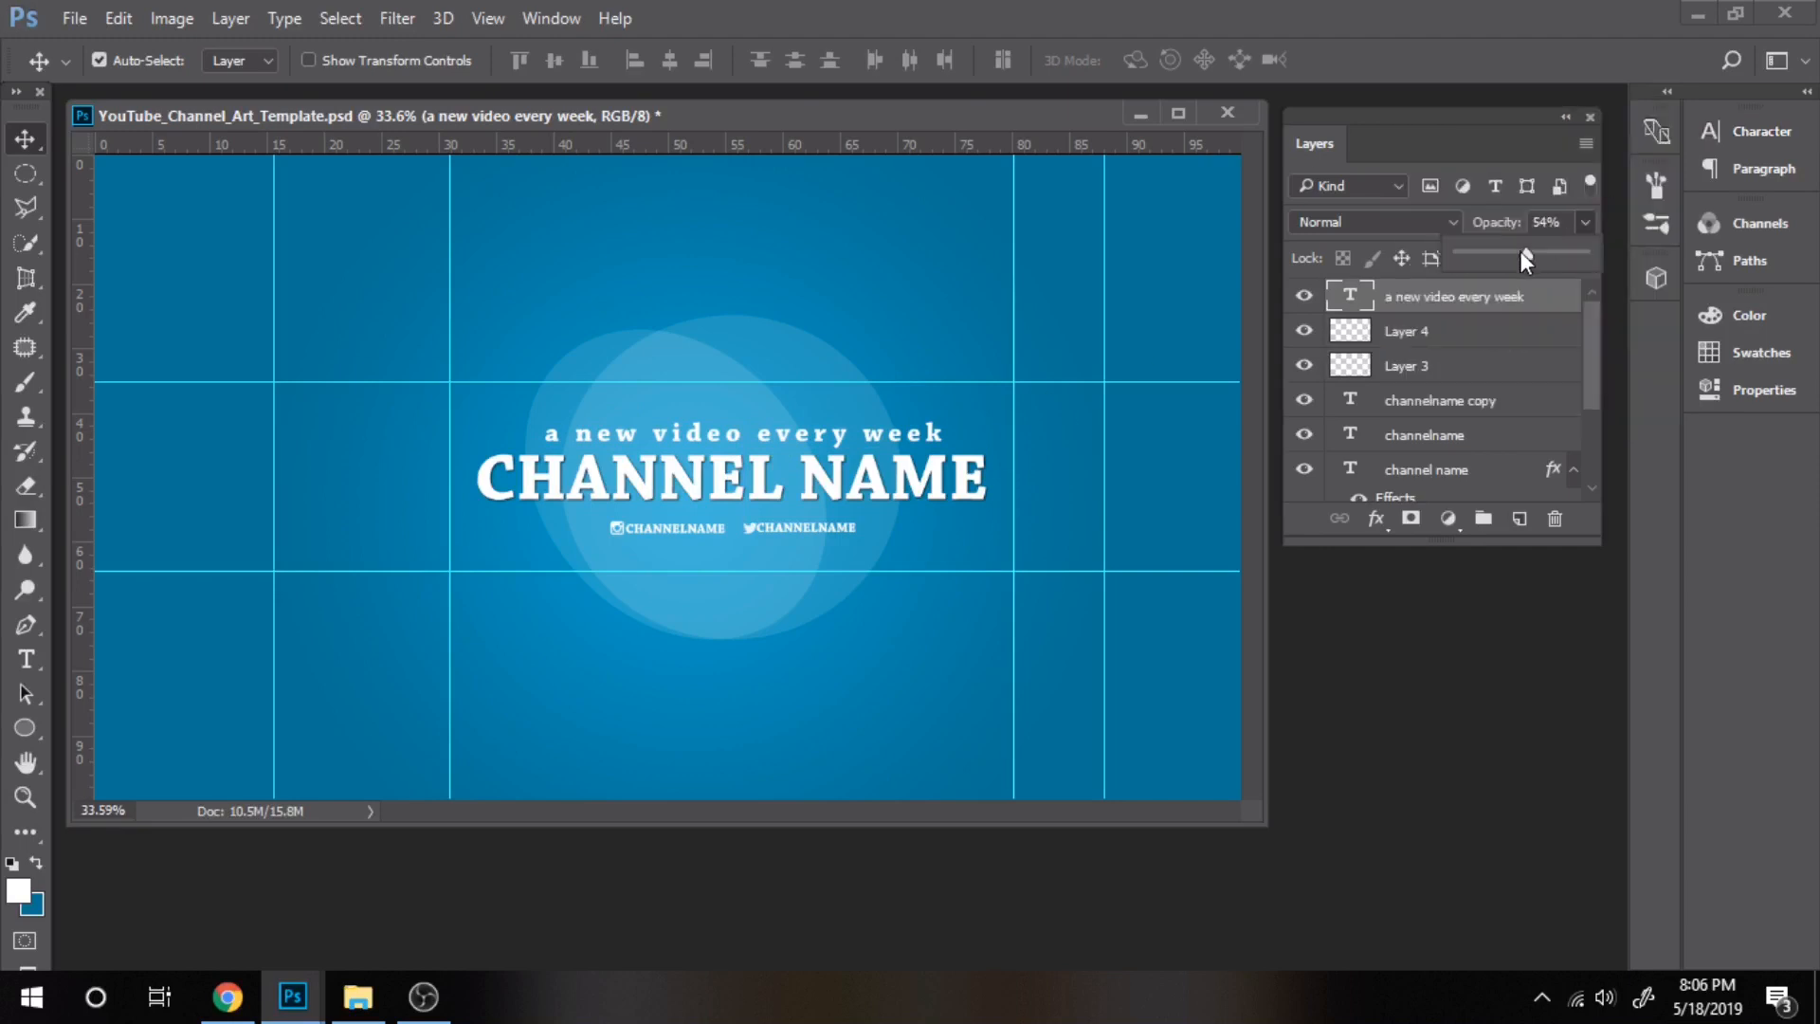
# - Fade the 'a new video every week' tagline to 34% opacity, then select Layer 4
pyautogui.moveTo(1525, 254); pyautogui.dragTo(1500, 254)
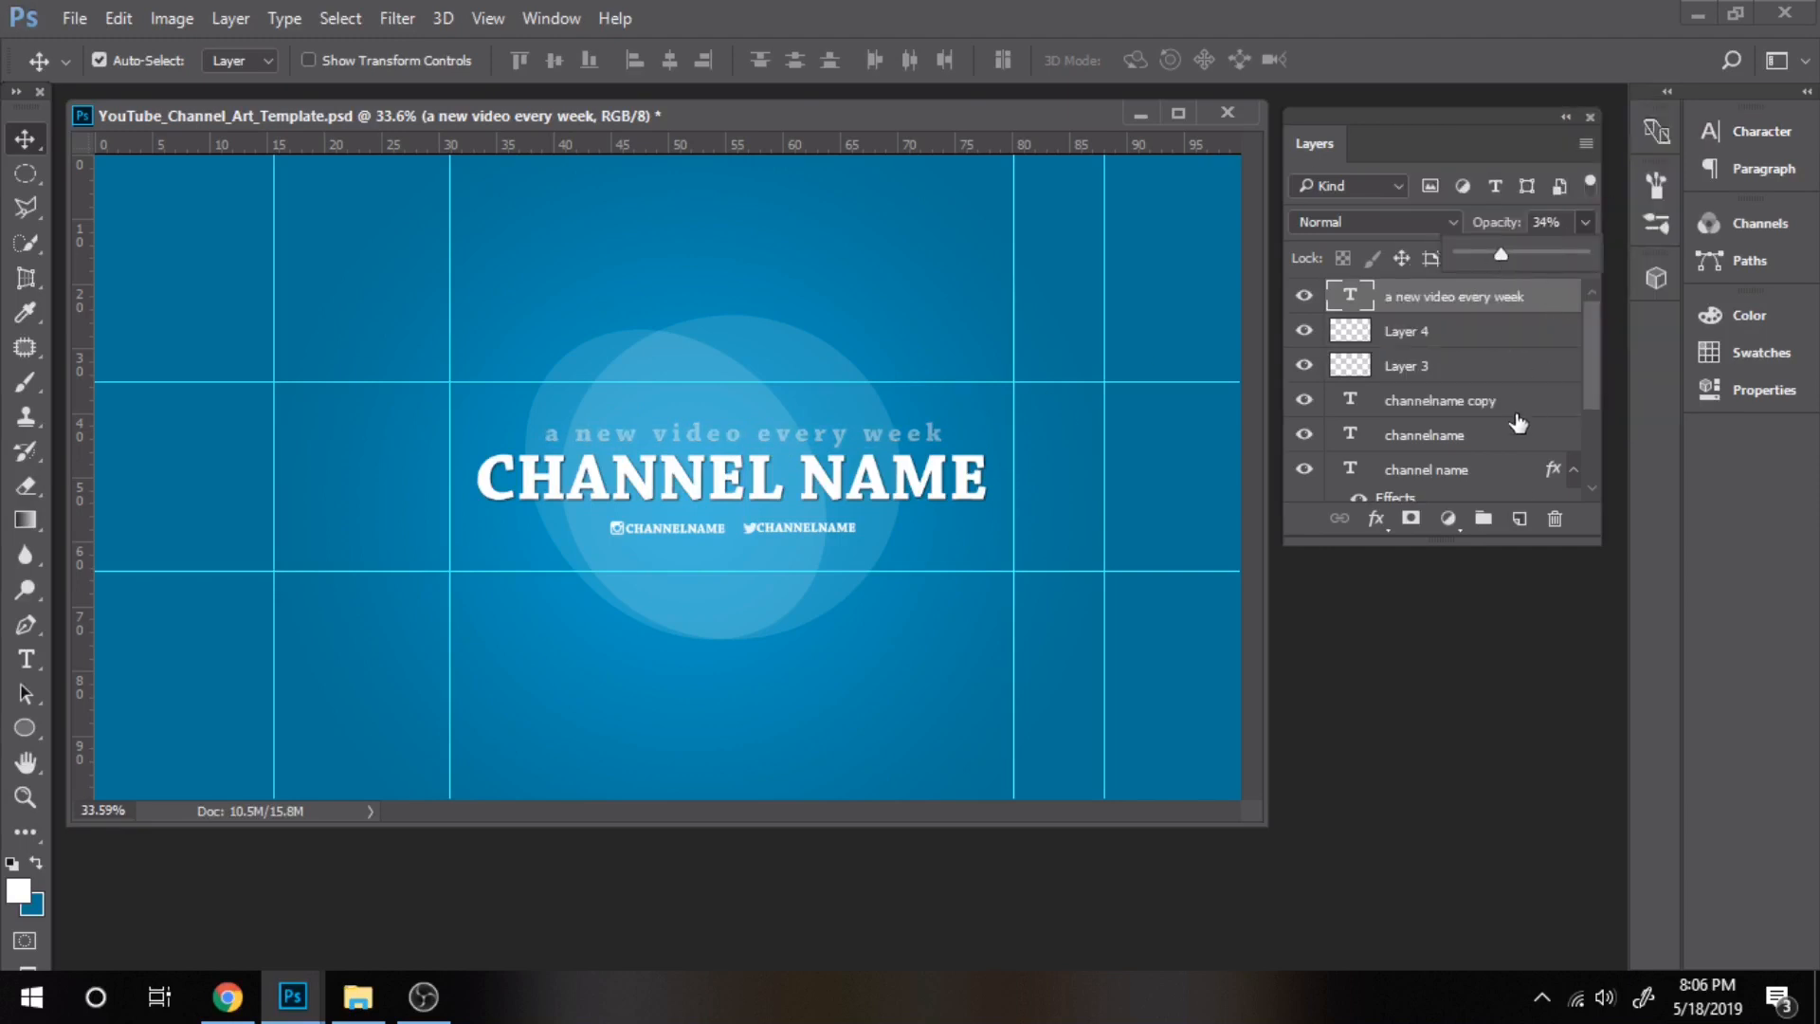
pyautogui.click(1439, 330)
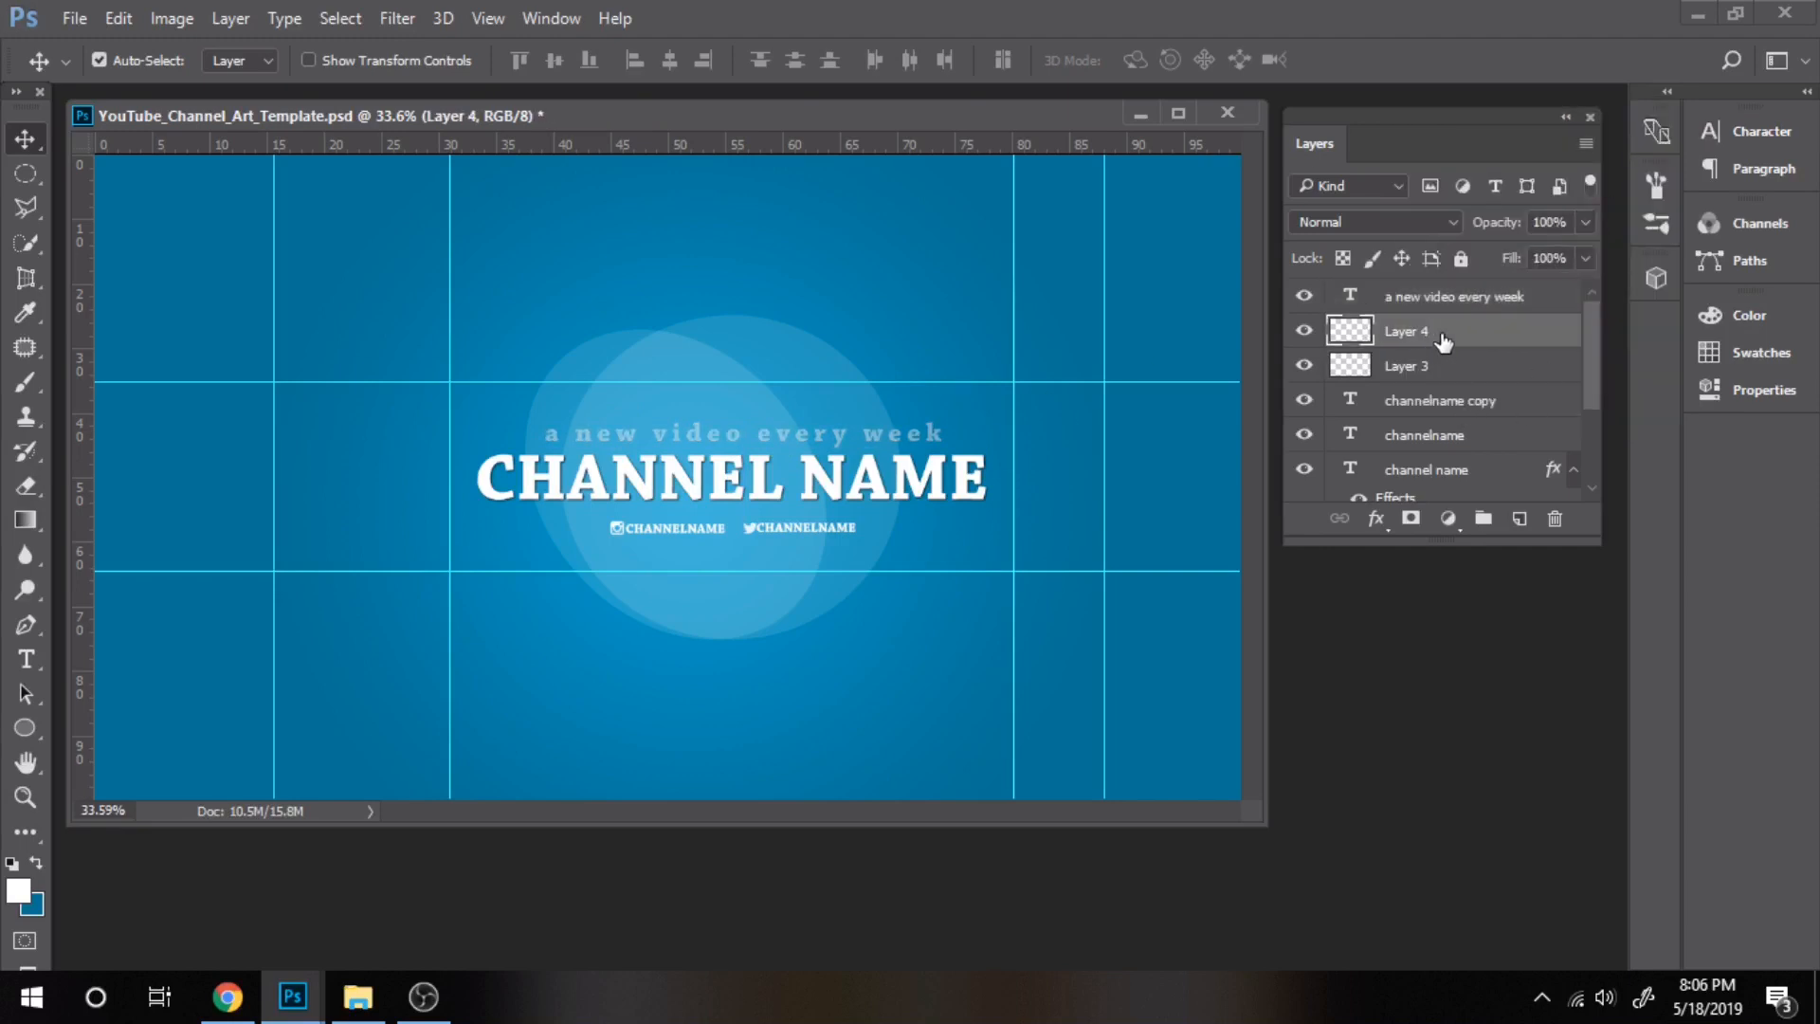